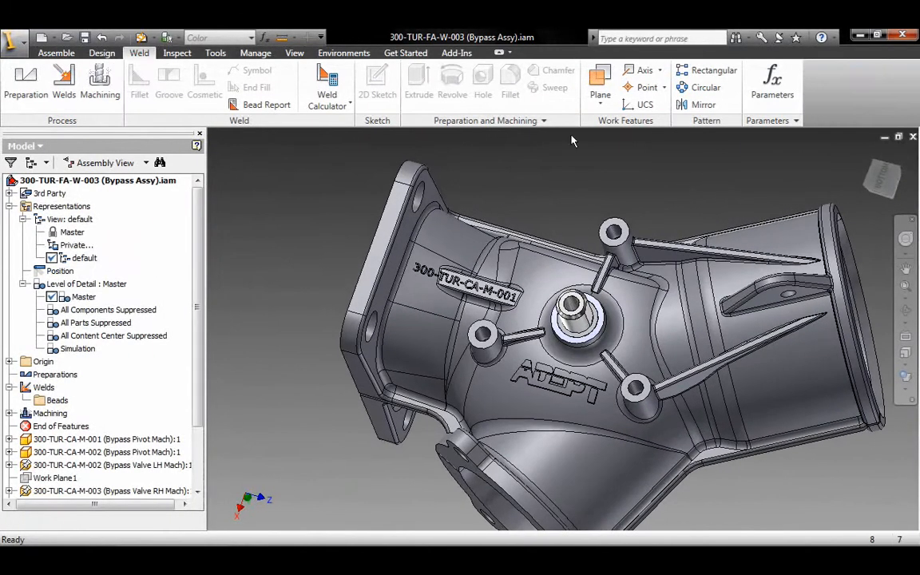
Step: Suppress 50% of the bypass assembly's small features using Algor Feature Control
click(455, 52)
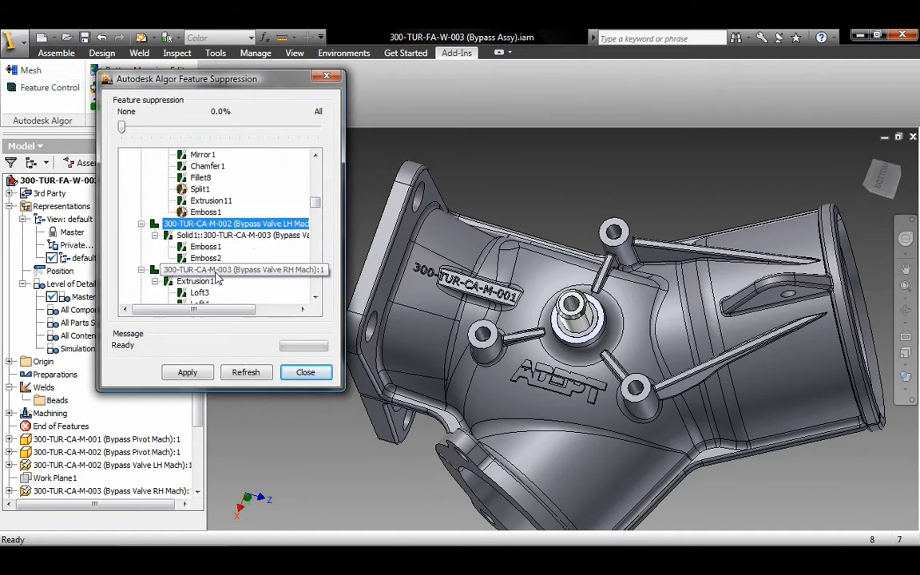
drag(121, 128, 216, 128)
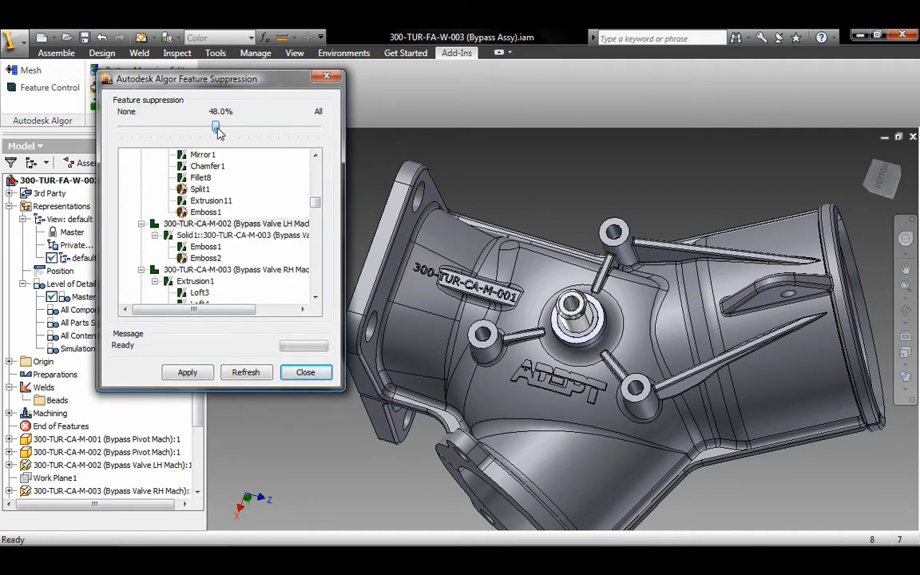
click(187, 372)
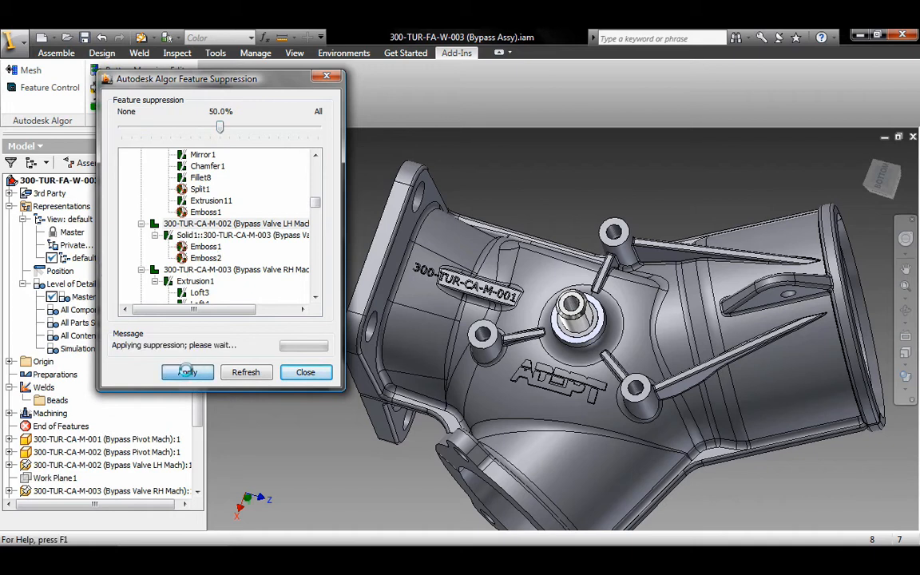
click(186, 372)
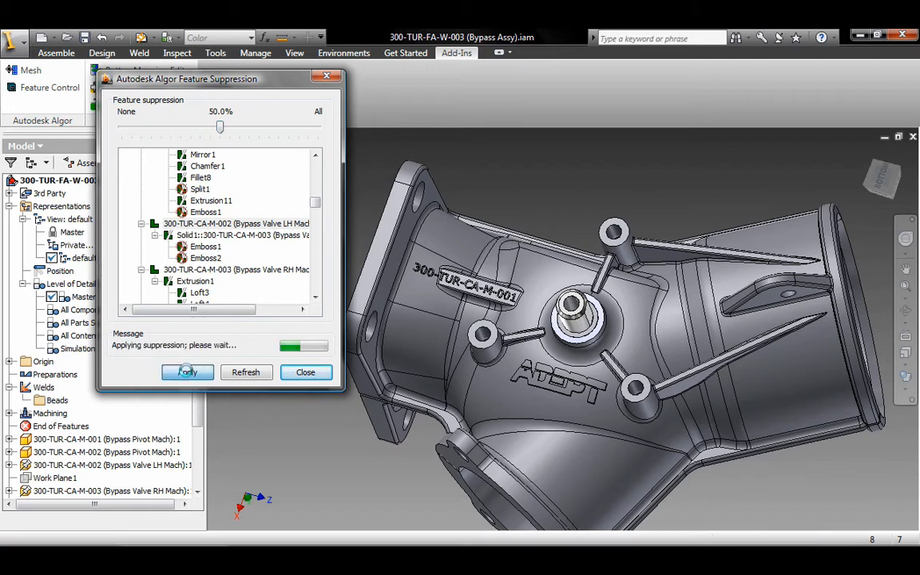
click(305, 372)
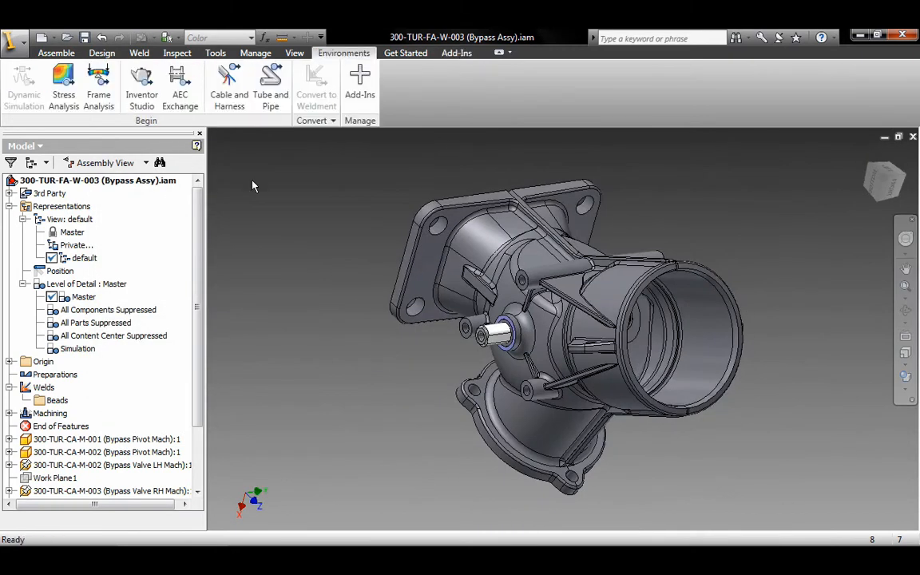
Step: In Stress Analysis, confirm Pressure:1 stays at 1.5 MPa
click(63, 80)
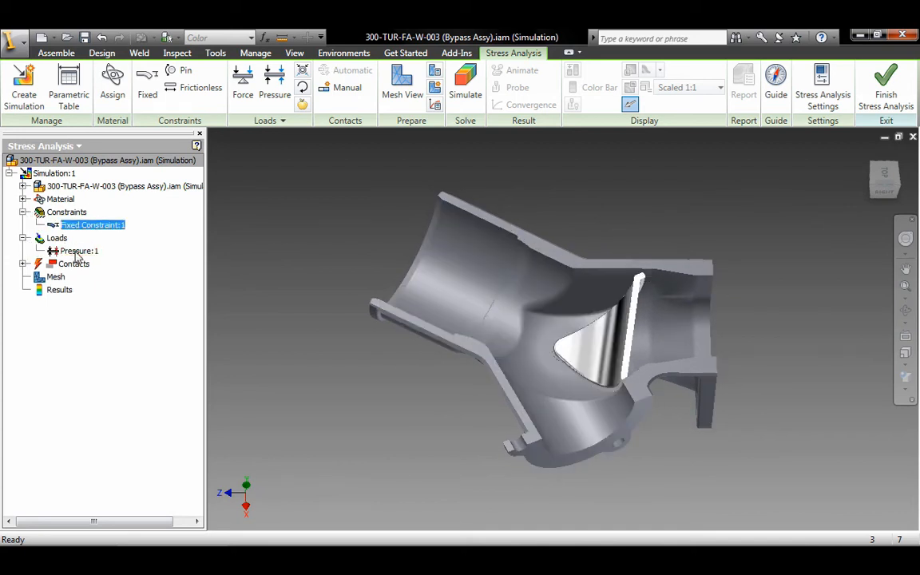
double_click(78, 251)
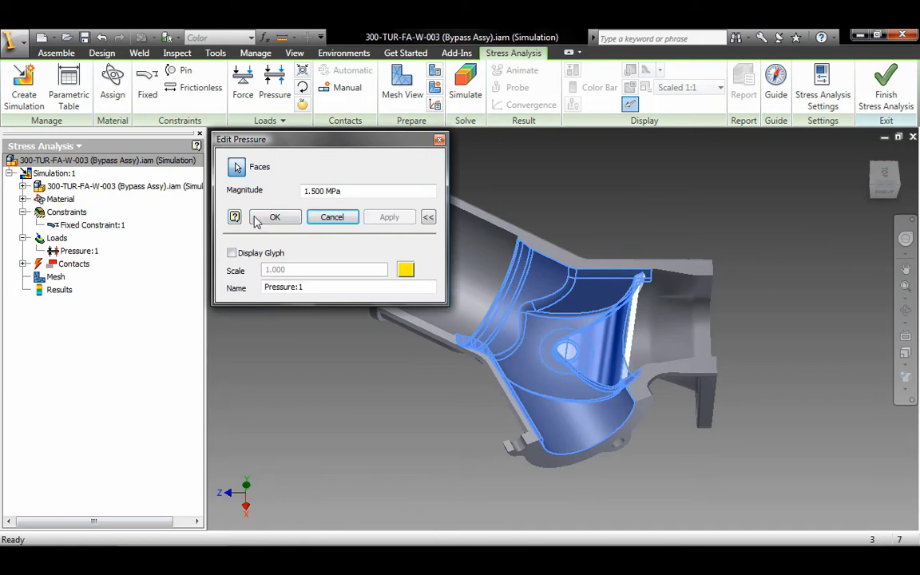
click(274, 217)
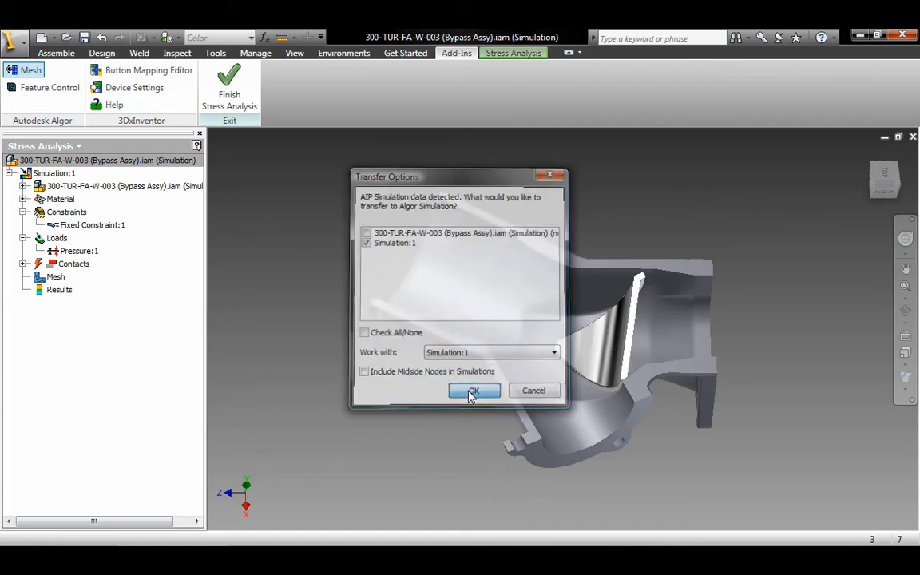
Step: Transfer Simulation:1 to Algor and confirm the 1.5 surface pressure unchanged
click(473, 390)
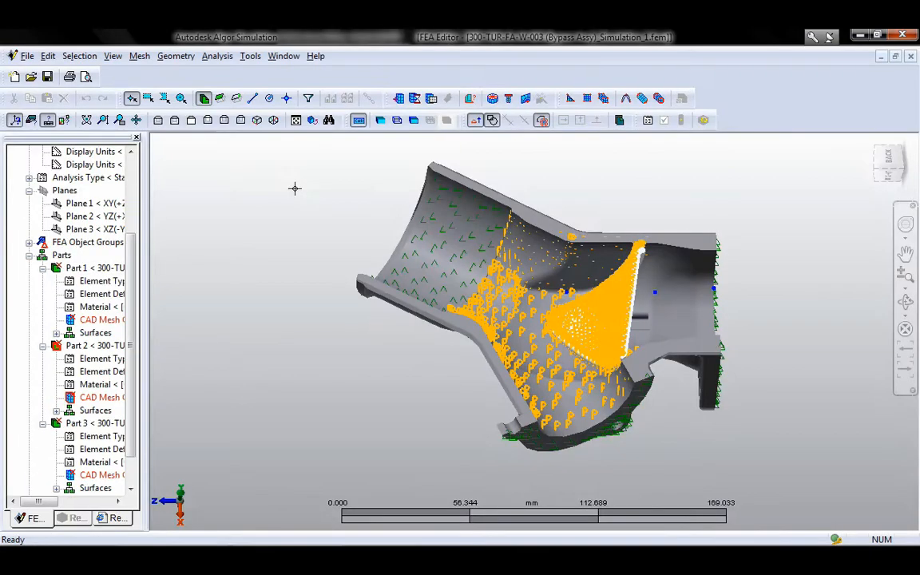
mouse_move(152, 263)
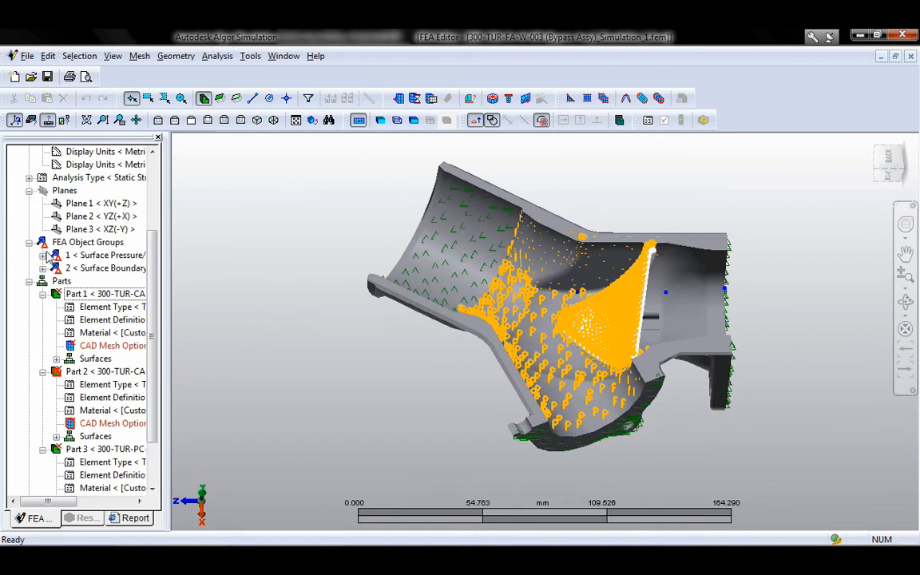
right_click(88, 254)
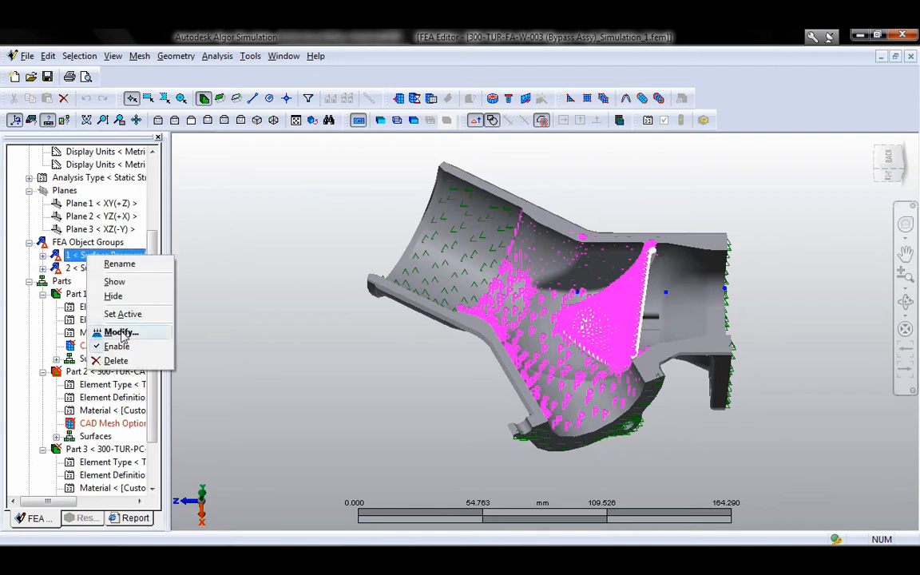
click(120, 332)
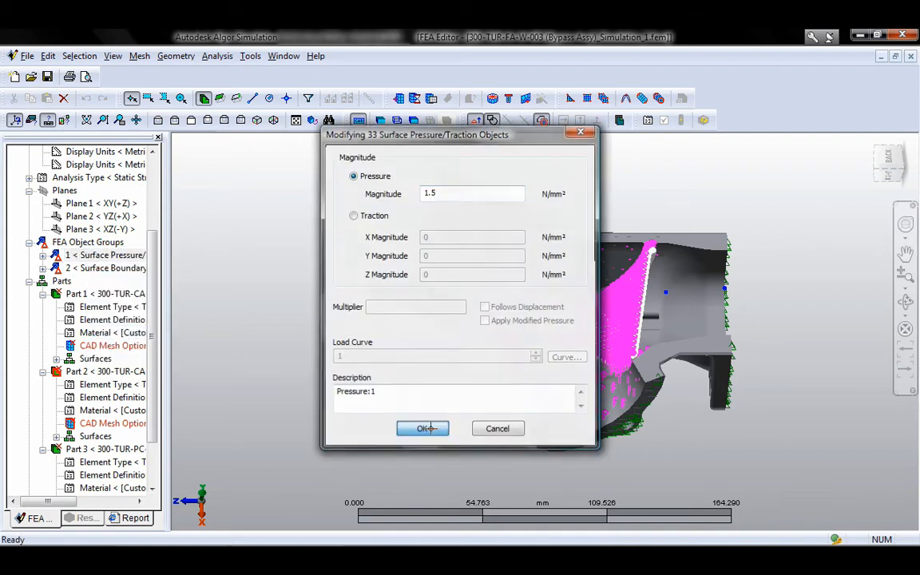
click(422, 428)
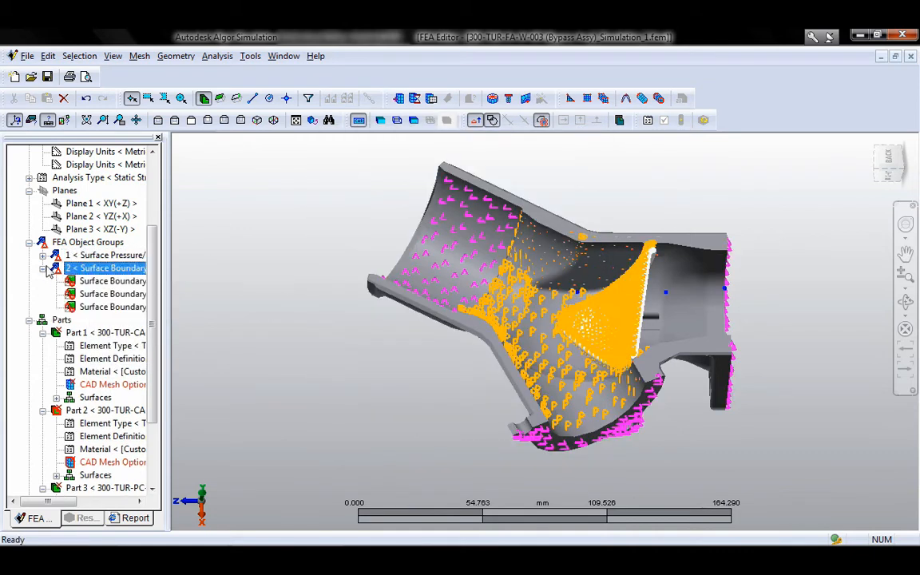
Step: Review Part 1's material settings, then bring up the file-open browser
click(112, 294)
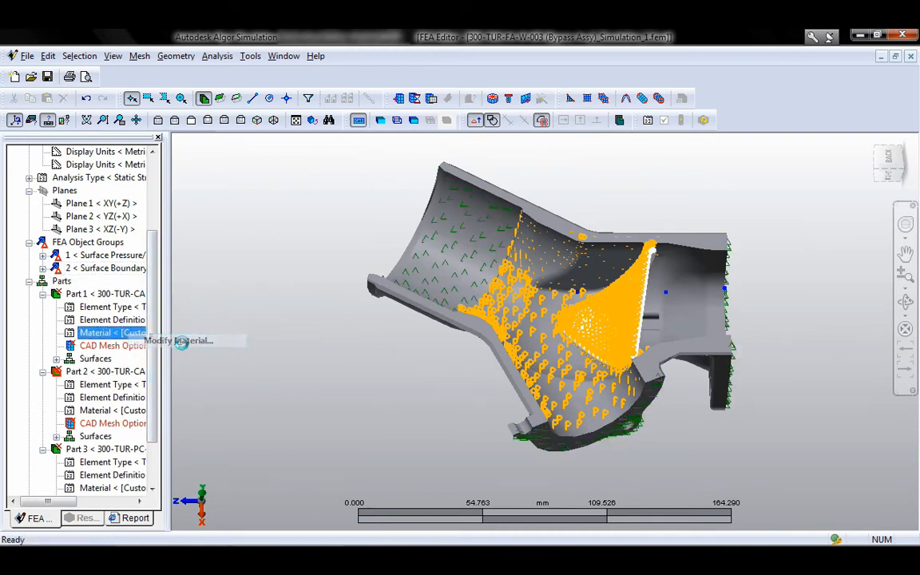
double_click(108, 332)
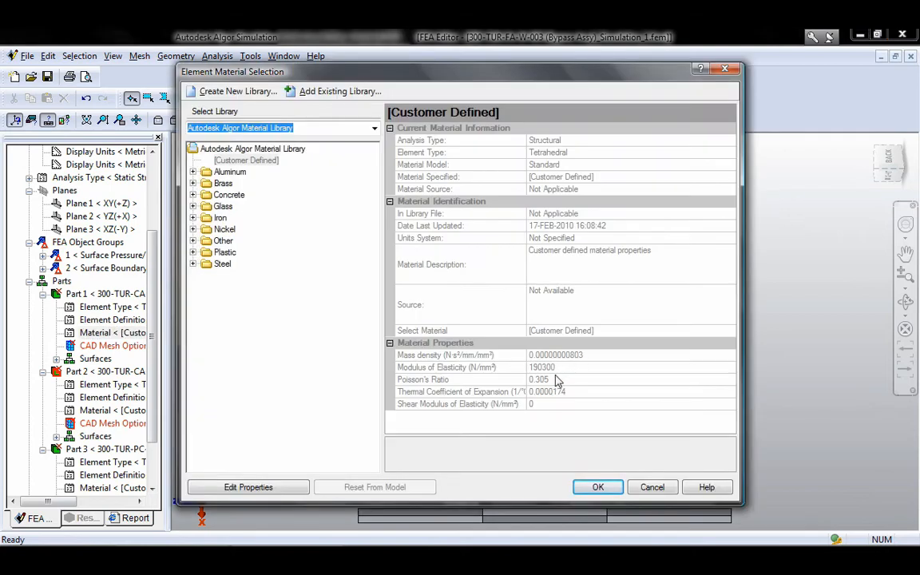
click(597, 486)
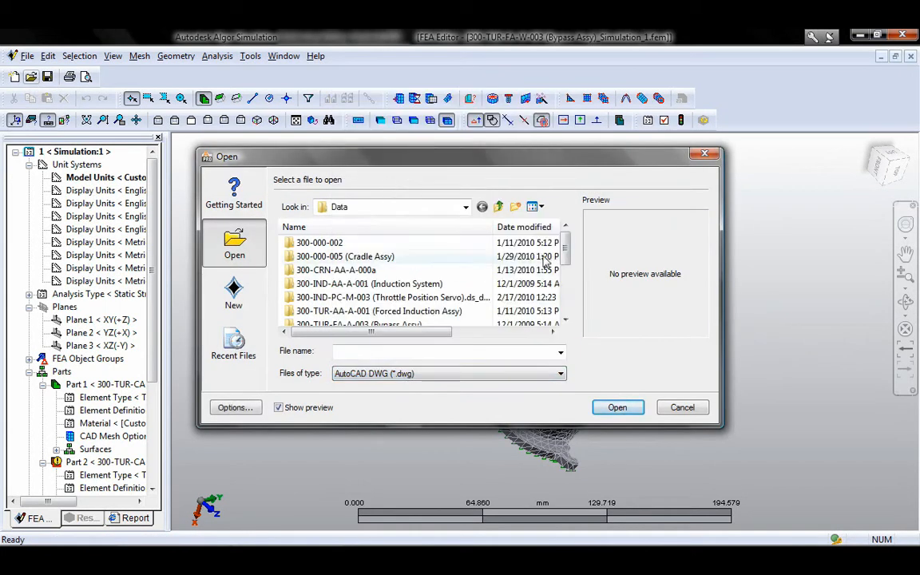
Step: Open the throttle position servo as Static Stress with a Part-level mesh
click(617, 407)
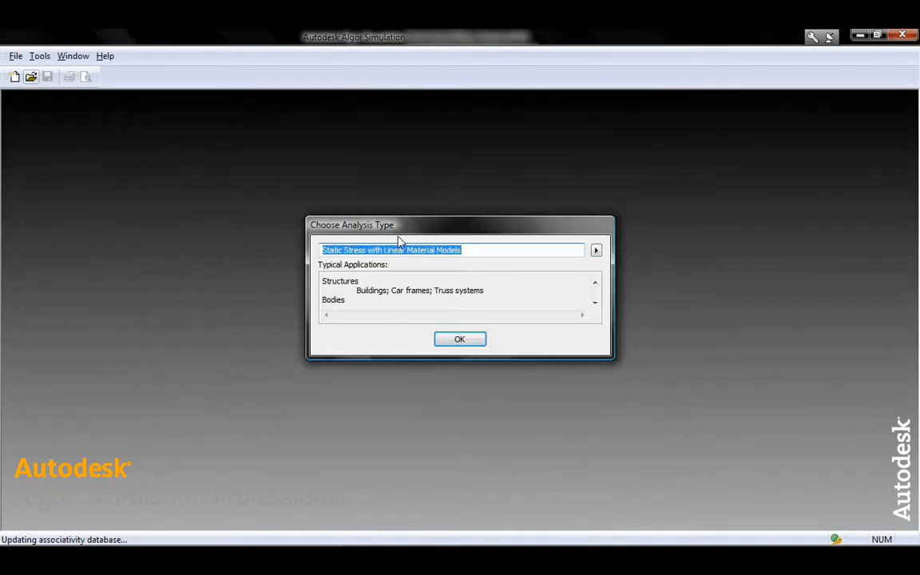
click(460, 338)
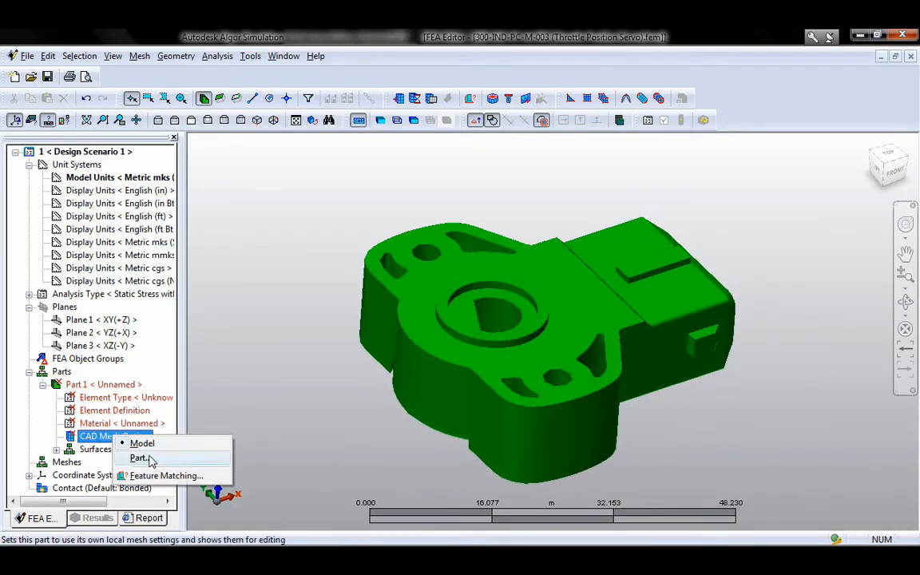
click(137, 458)
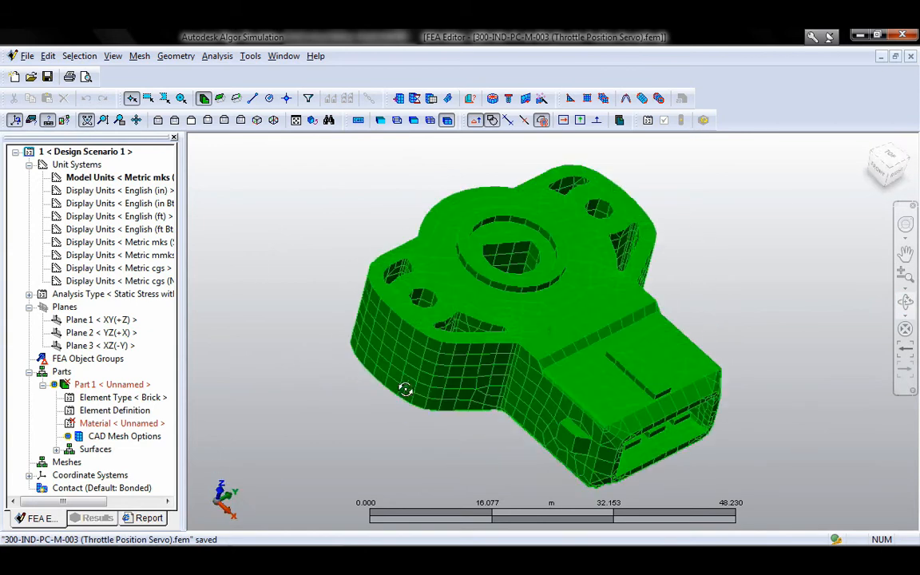
Step: Assign Plastic- HDPE (injection molded) as Part 1's material
click(121, 422)
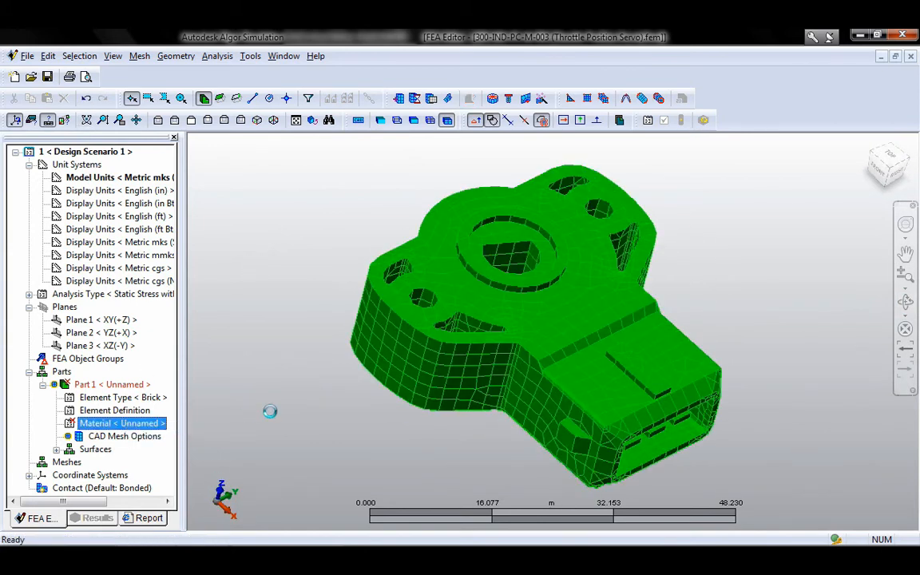
double_click(121, 423)
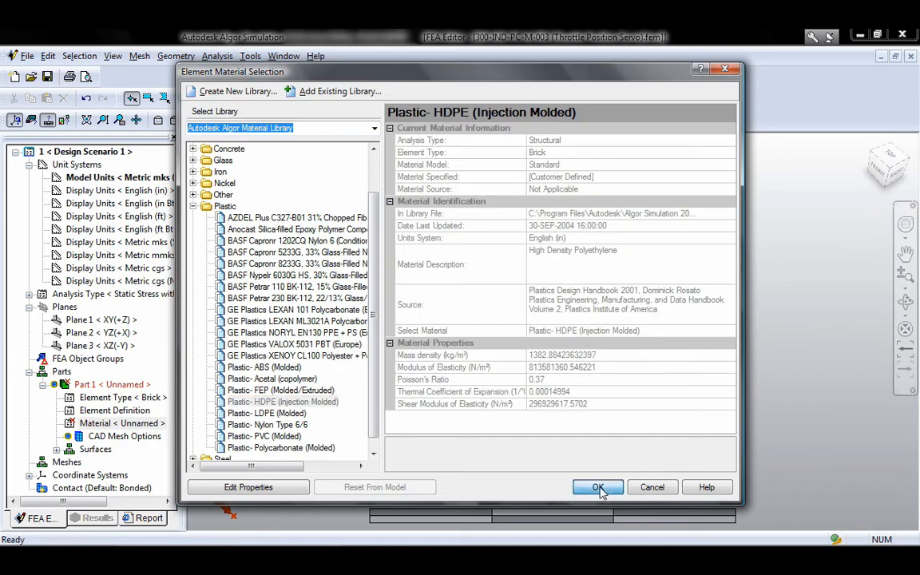
click(596, 487)
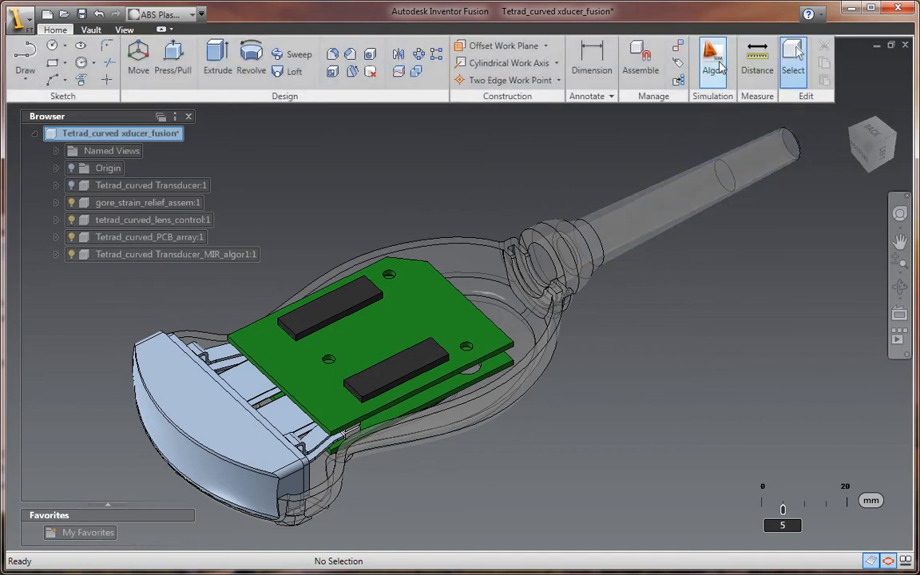
Step: Send the curved transducer to Algor and run Perform Analysis
click(713, 56)
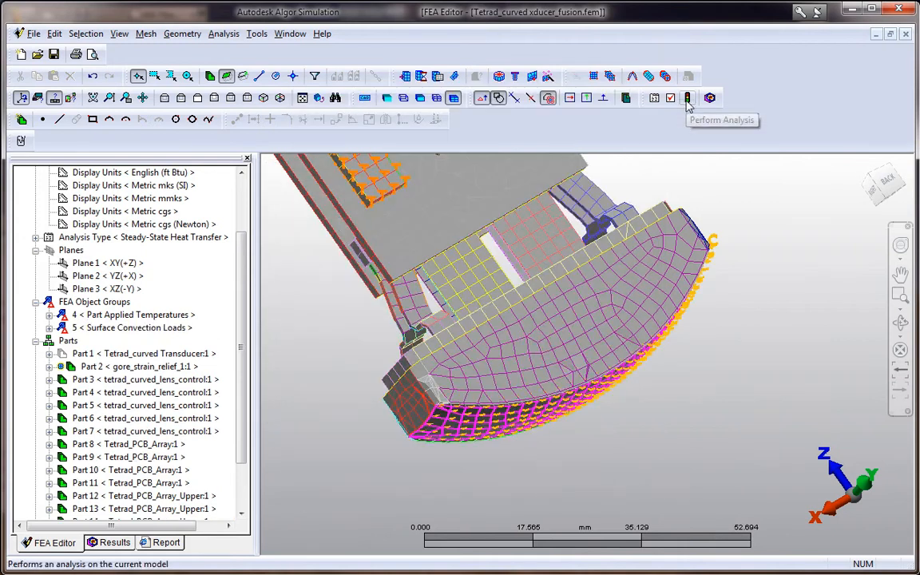
click(687, 98)
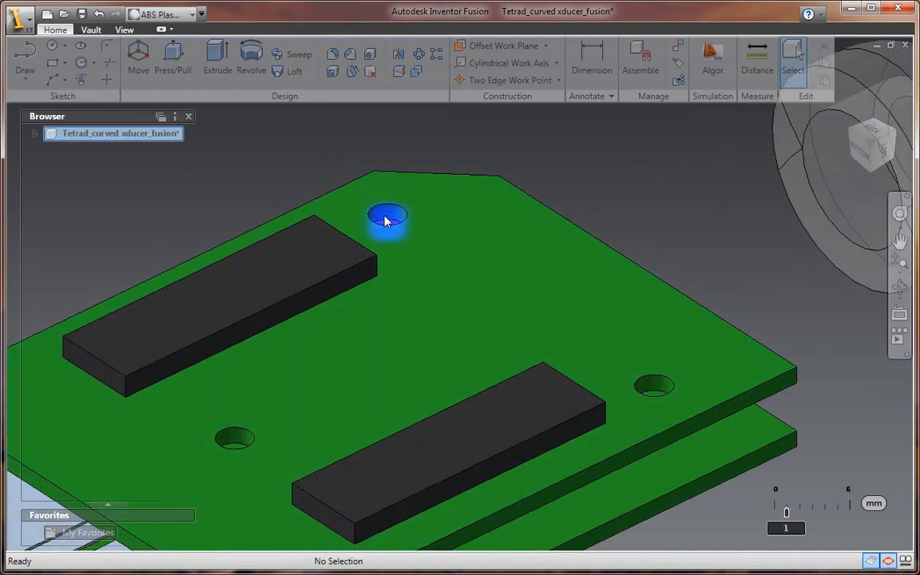
Step: Offset the upper PCB chip's long side face outward by 10 mm
click(387, 220)
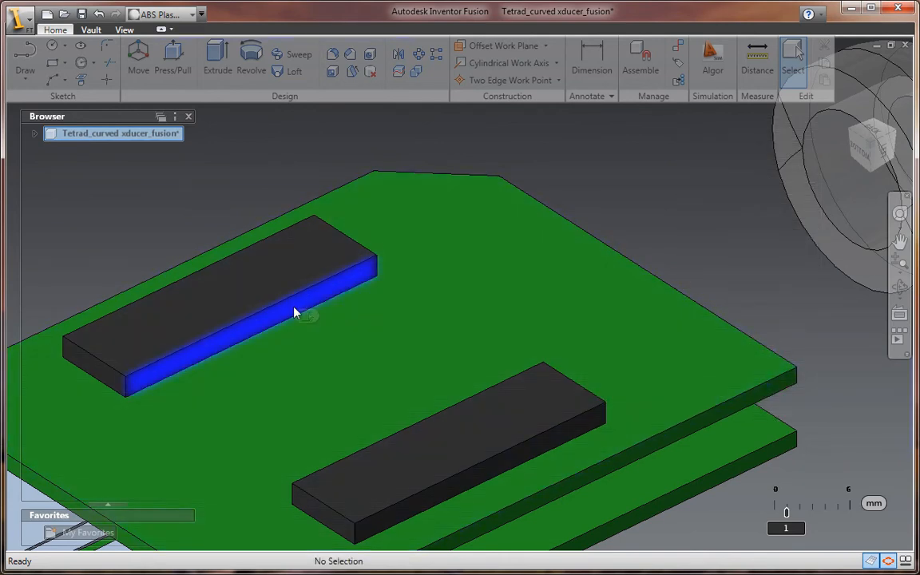
right_click(293, 305)
text(10)
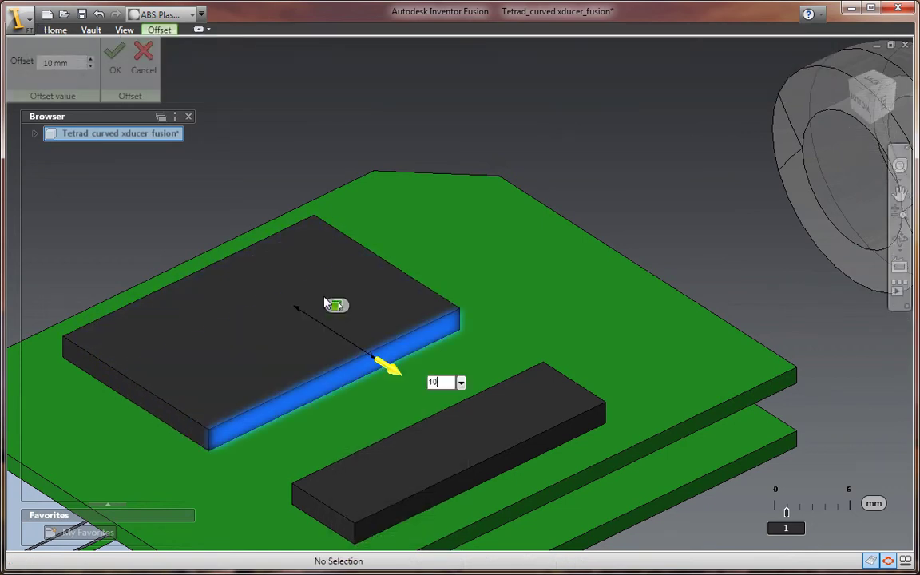
click(332, 531)
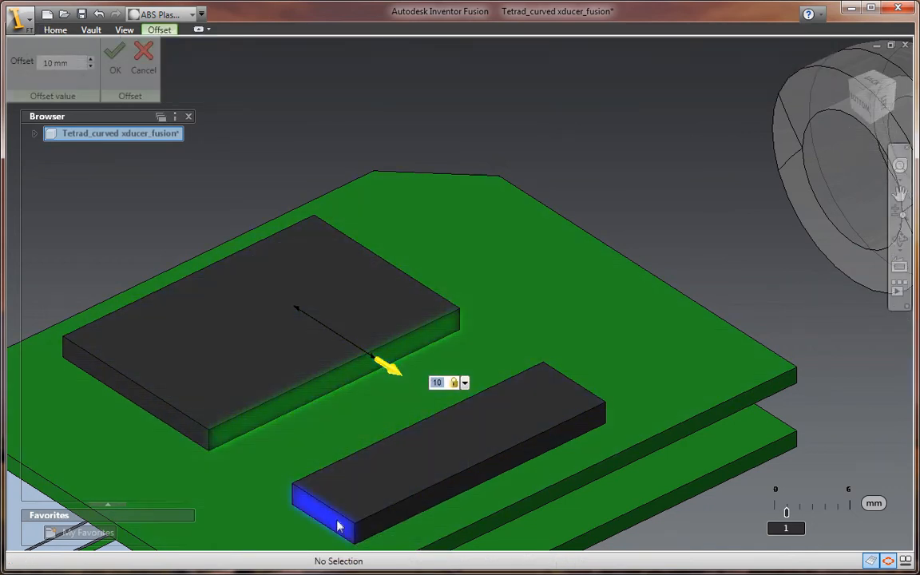
right_click(342, 525)
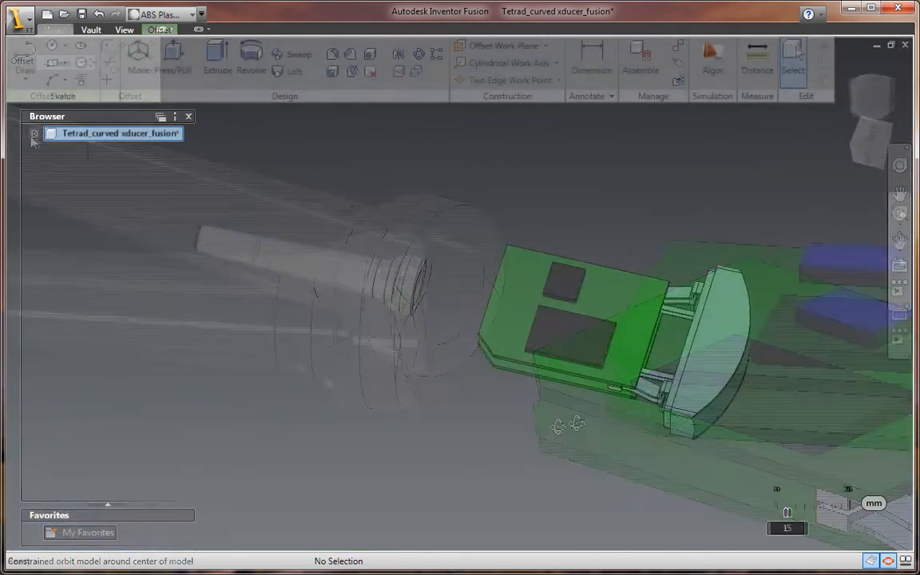
click(34, 140)
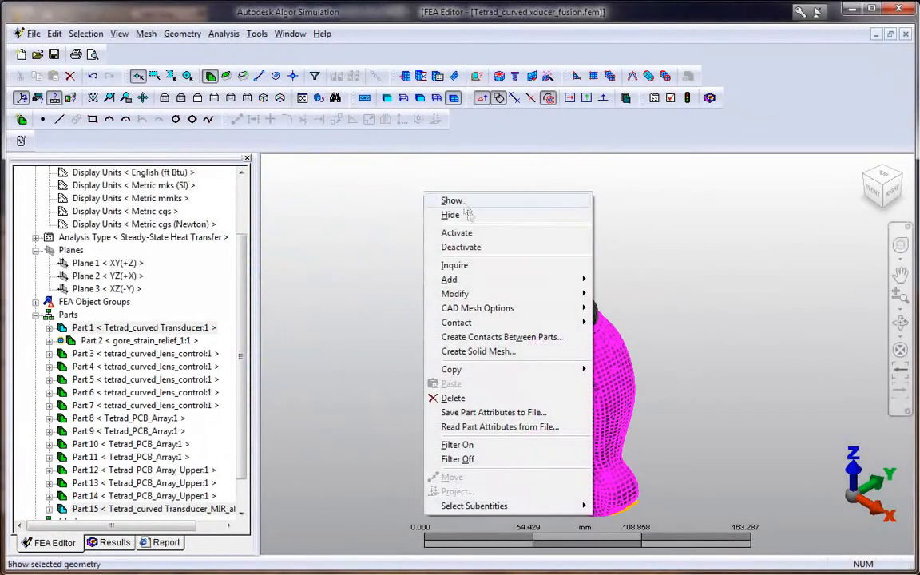
Step: Hide Part 1, the transducer housing, and run Perform Analysis
click(452, 200)
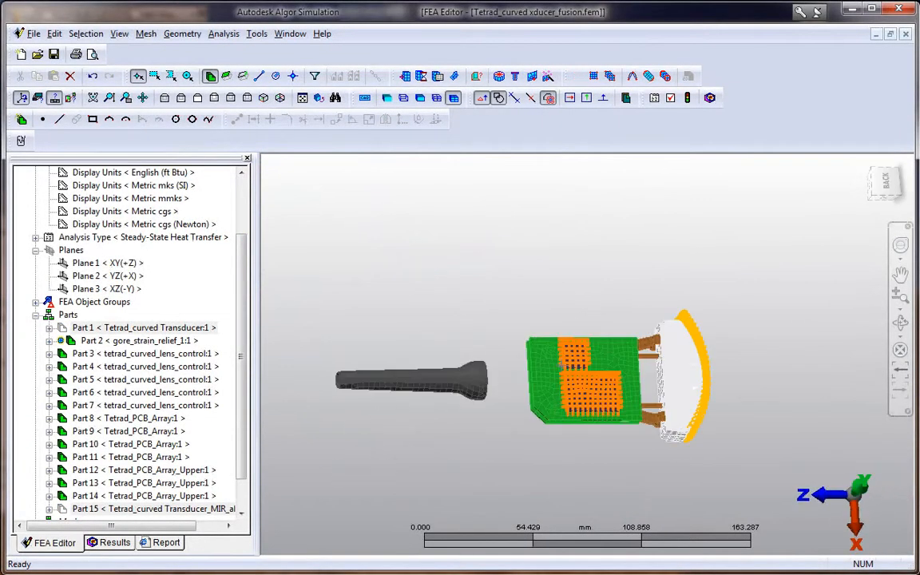
mouse_move(685, 99)
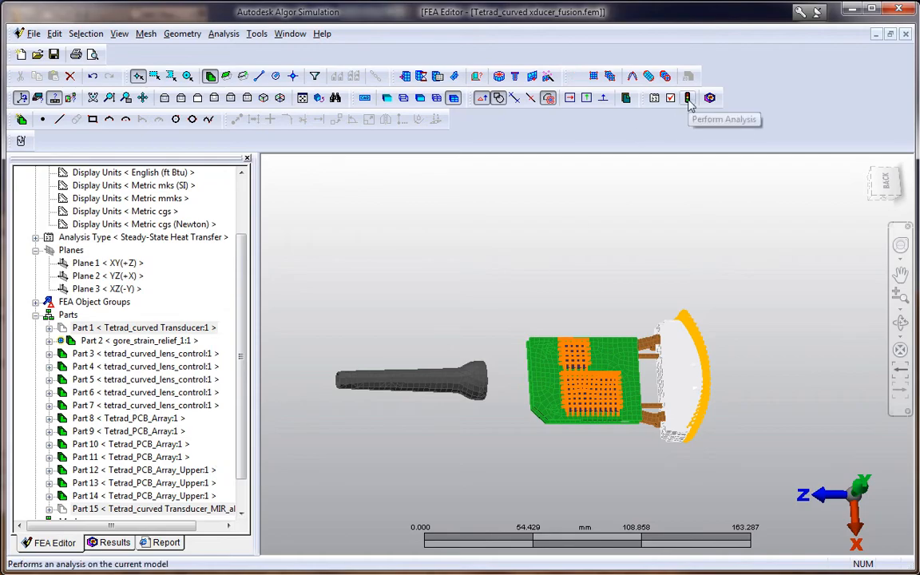
click(687, 98)
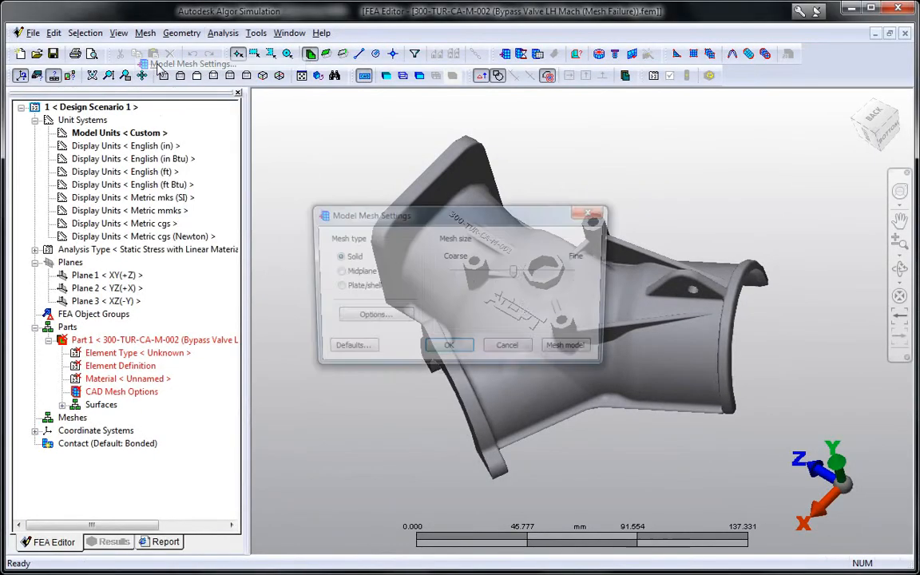
Step: Mesh the bypass valve and zoom to the failed surfaces on the Problems tab
click(571, 349)
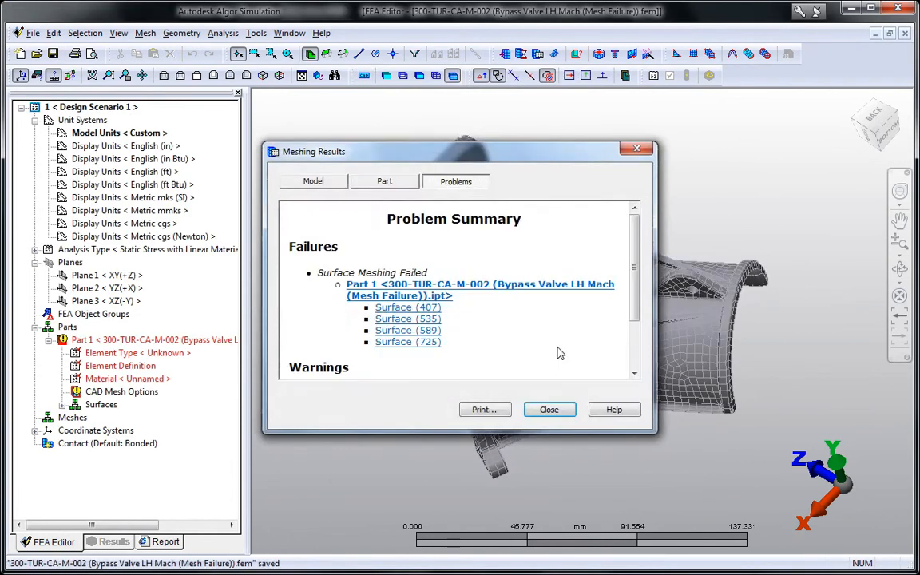
drag(460, 151, 224, 87)
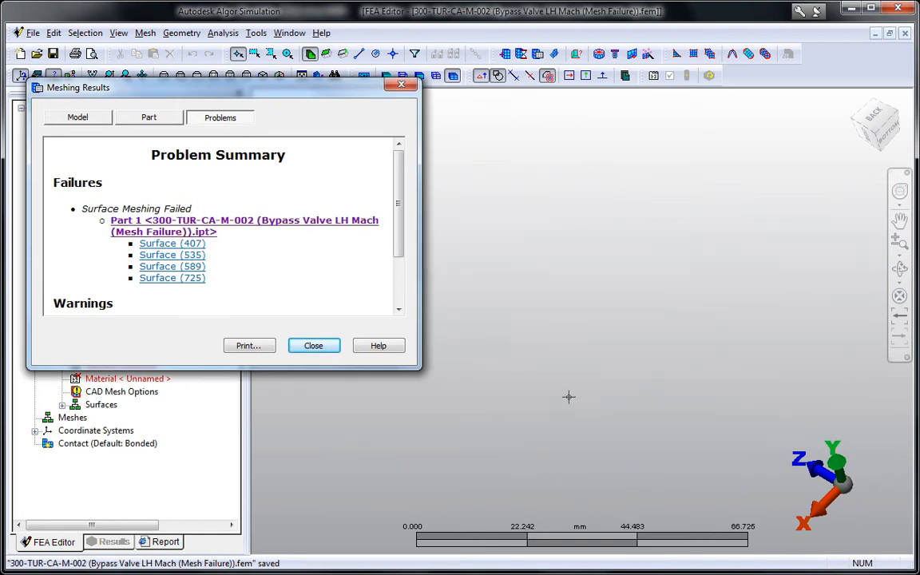
click(171, 254)
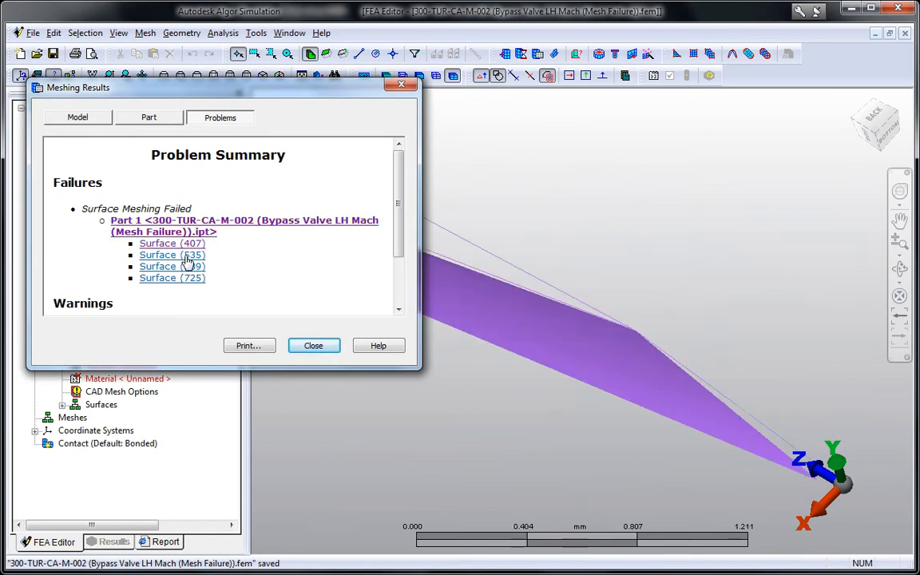
click(172, 277)
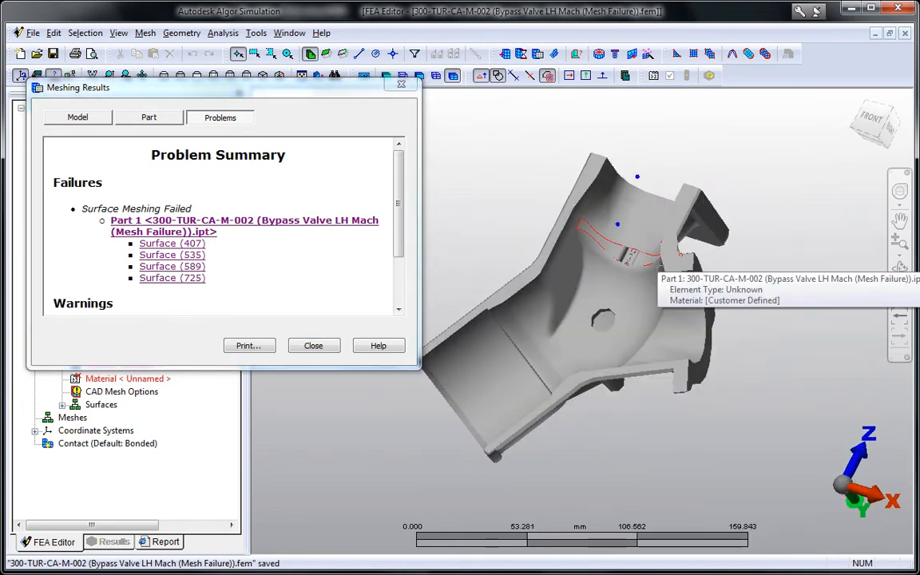
mouse_move(383, 236)
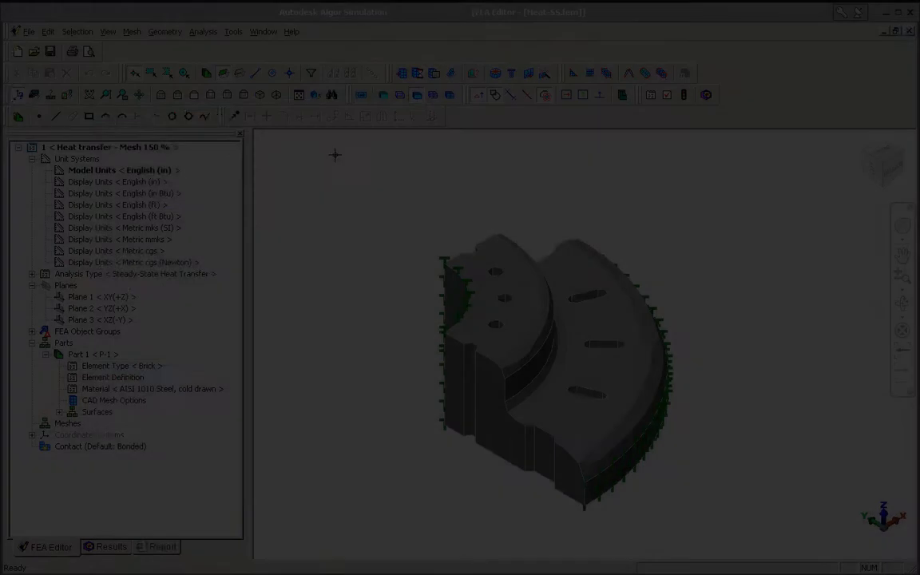
Step: Mesh the quarter-disc model through Model Mesh Settings and run the steady-state analysis
click(132, 32)
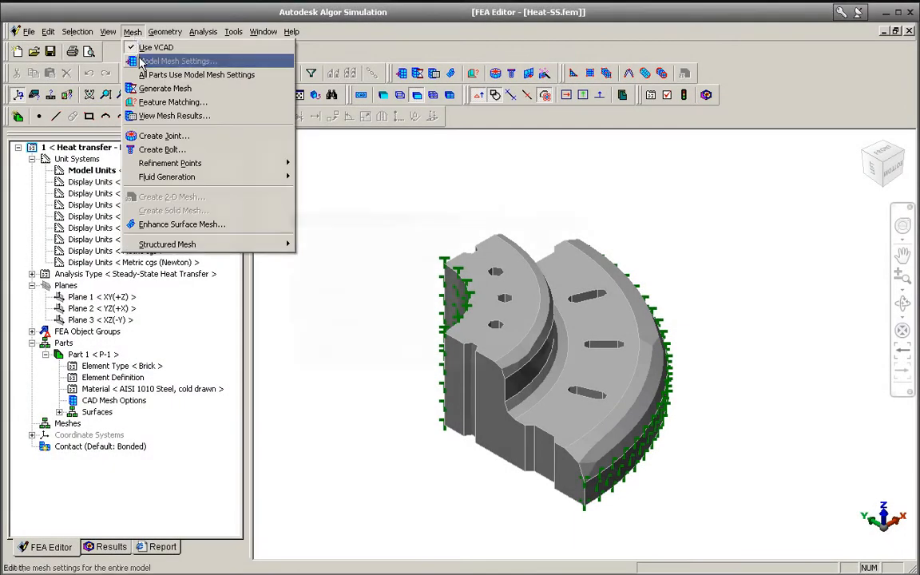
click(180, 61)
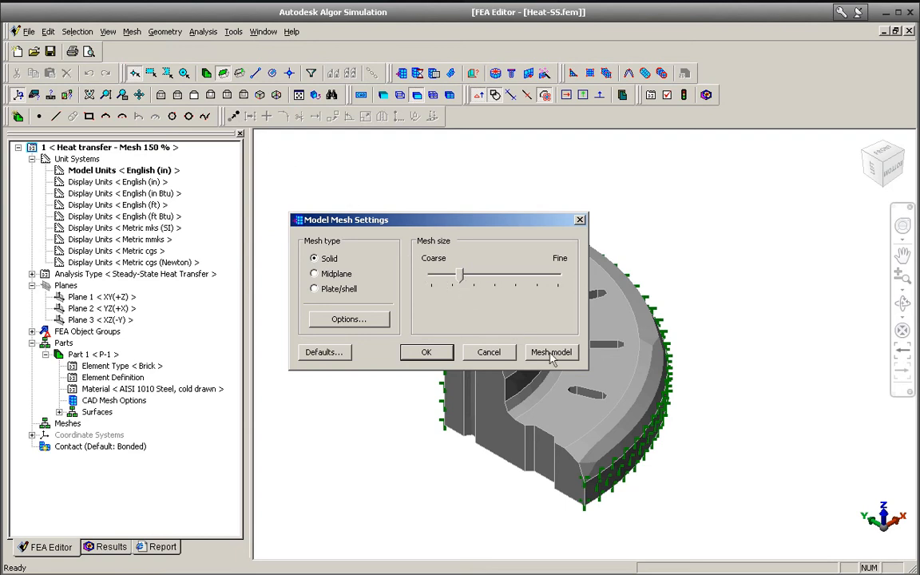
click(551, 352)
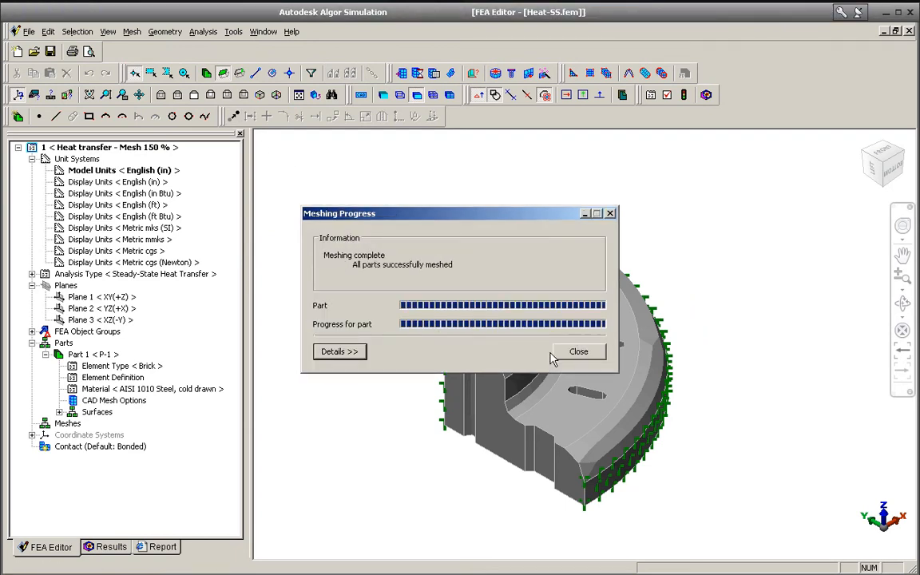
click(578, 351)
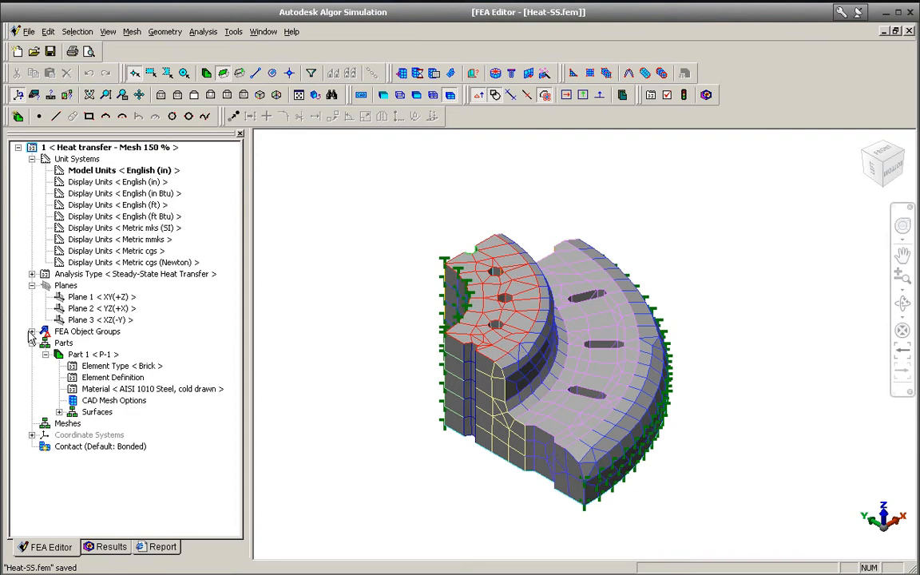
click(131, 355)
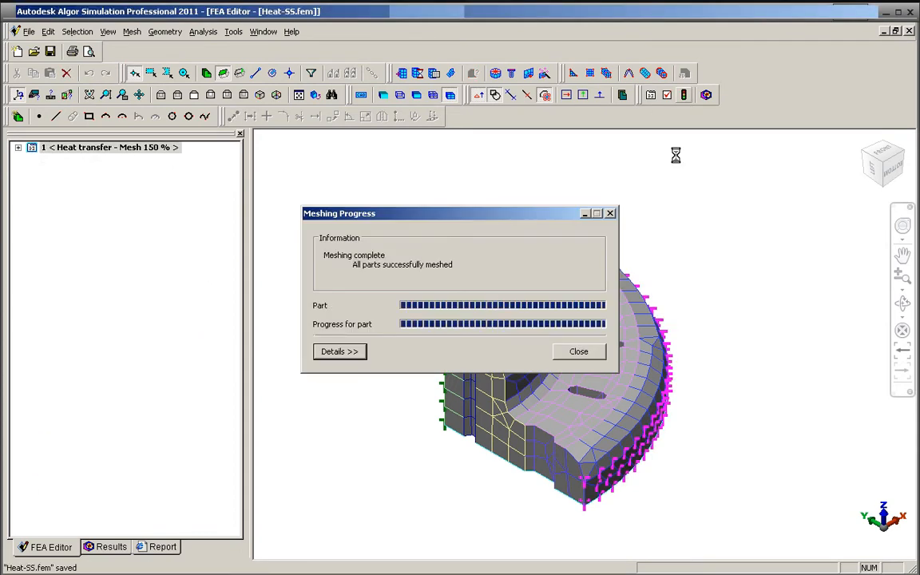
click(578, 351)
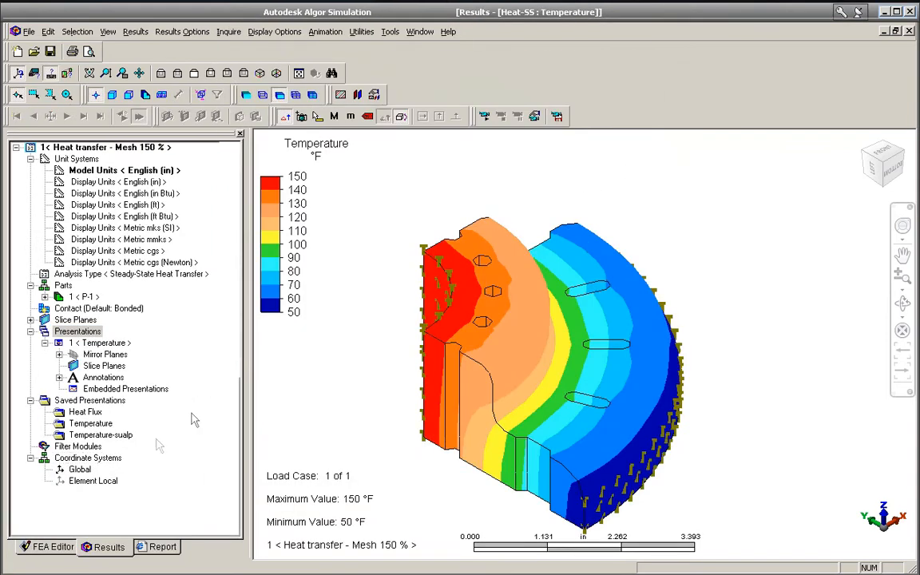
Step: Copy the design scenario in FEA Editor and remesh it with a finer mesh
click(30, 546)
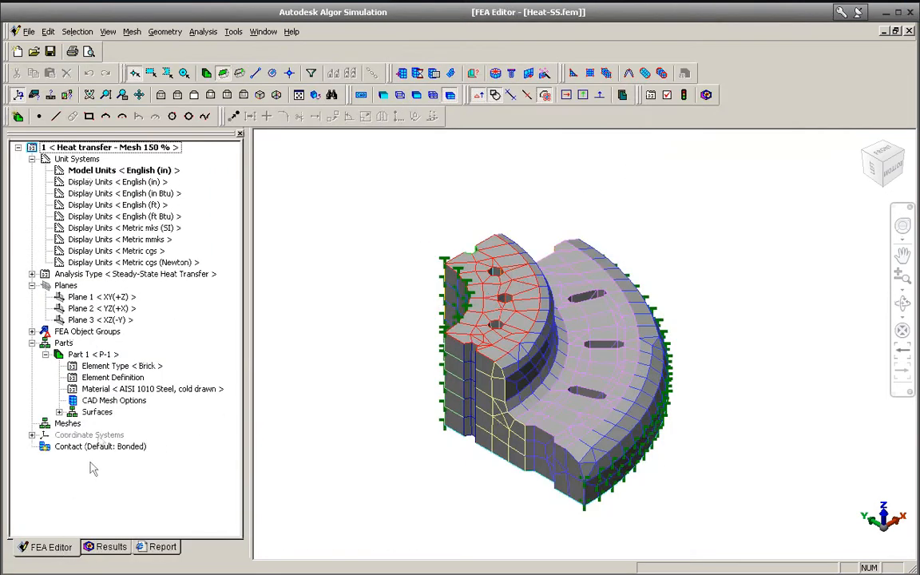
right_click(128, 273)
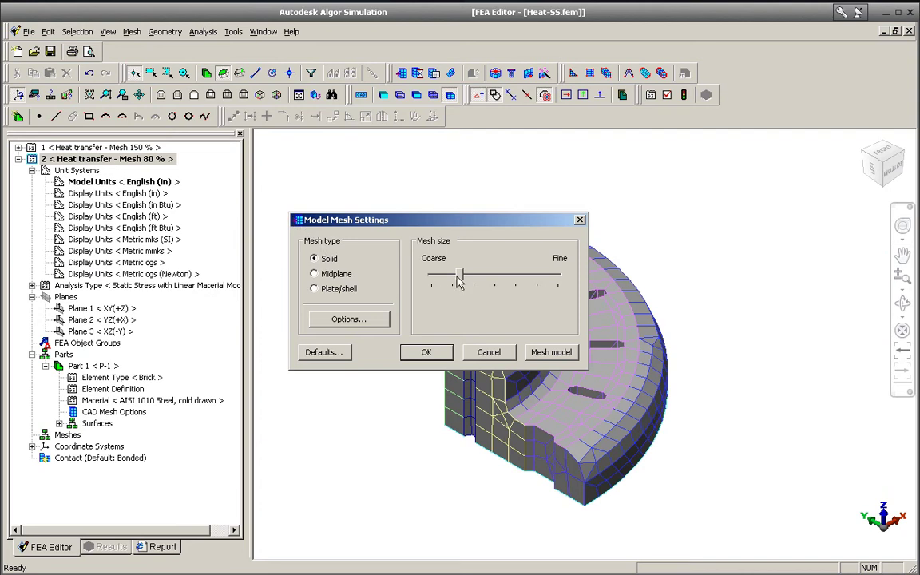
click(552, 352)
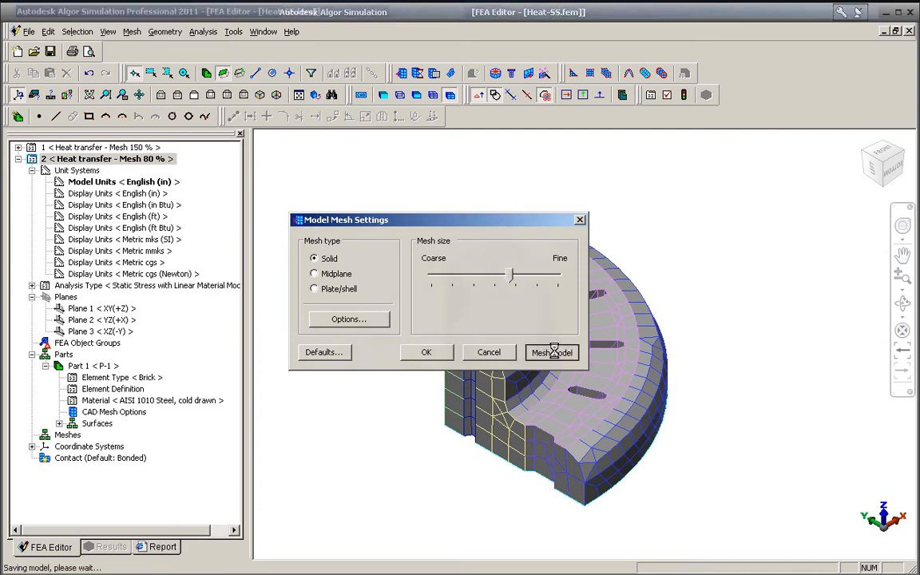
click(551, 352)
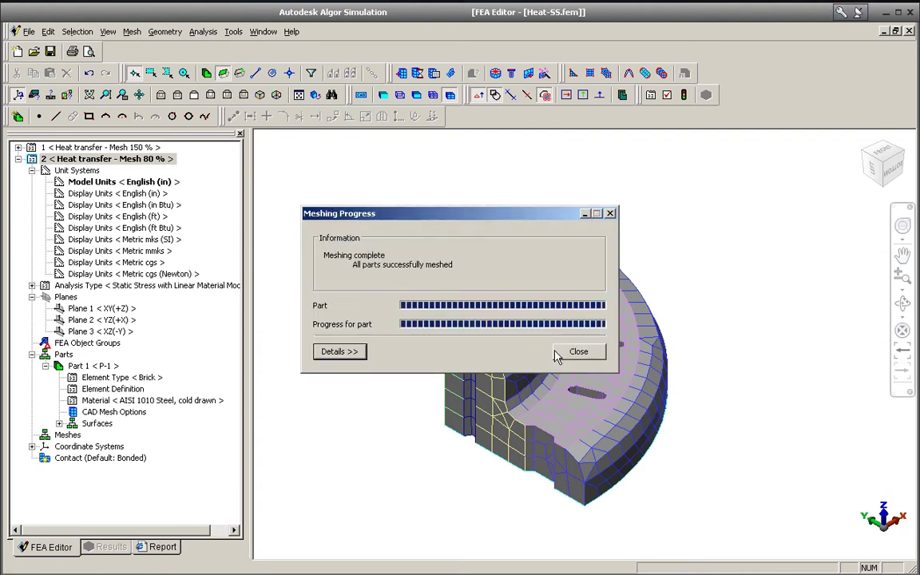
click(578, 351)
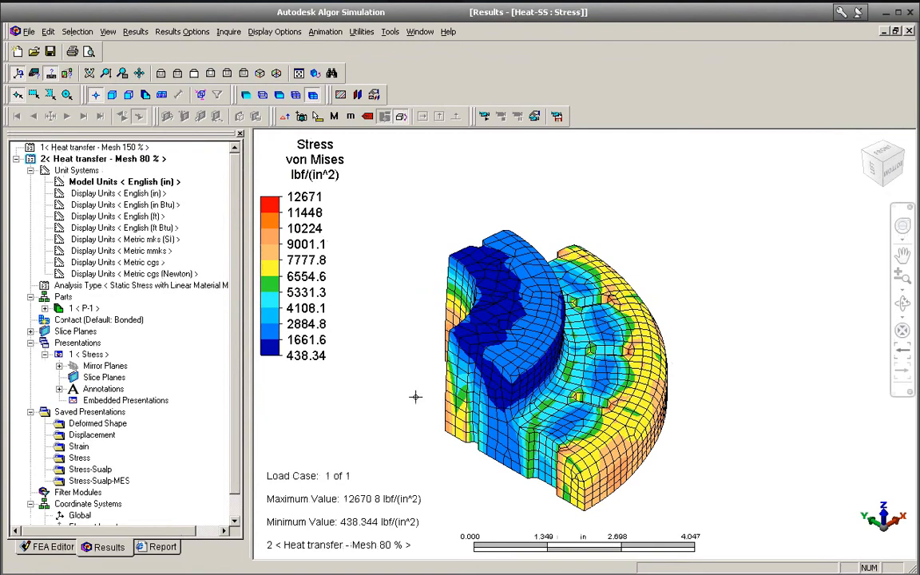
click(135, 31)
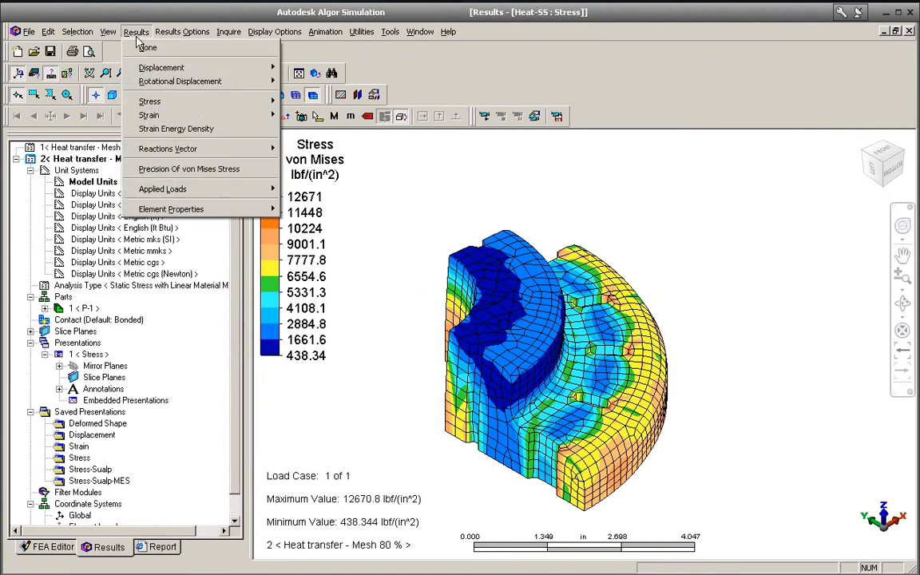
click(161, 67)
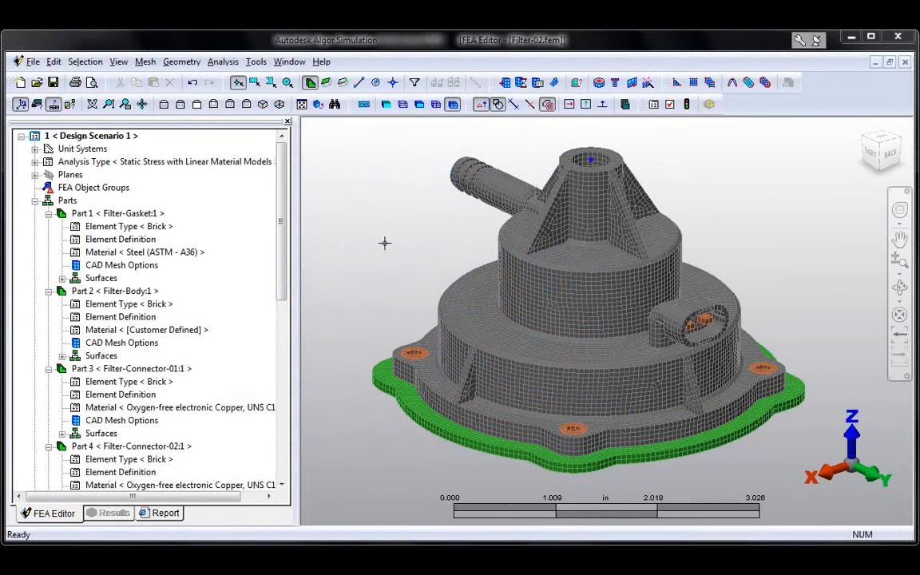
Step: Switch Part 2's element definition to the Moldflow material model
right_click(120, 316)
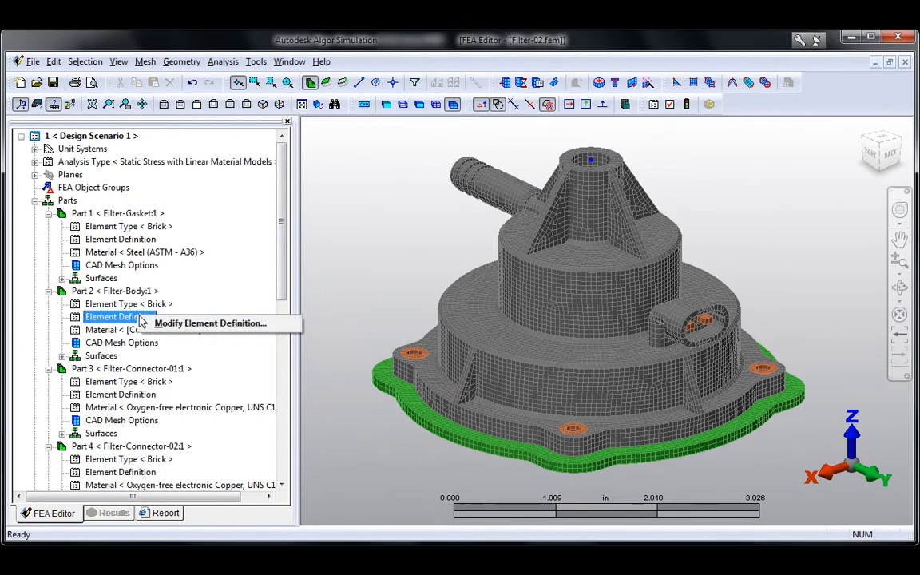
click(206, 324)
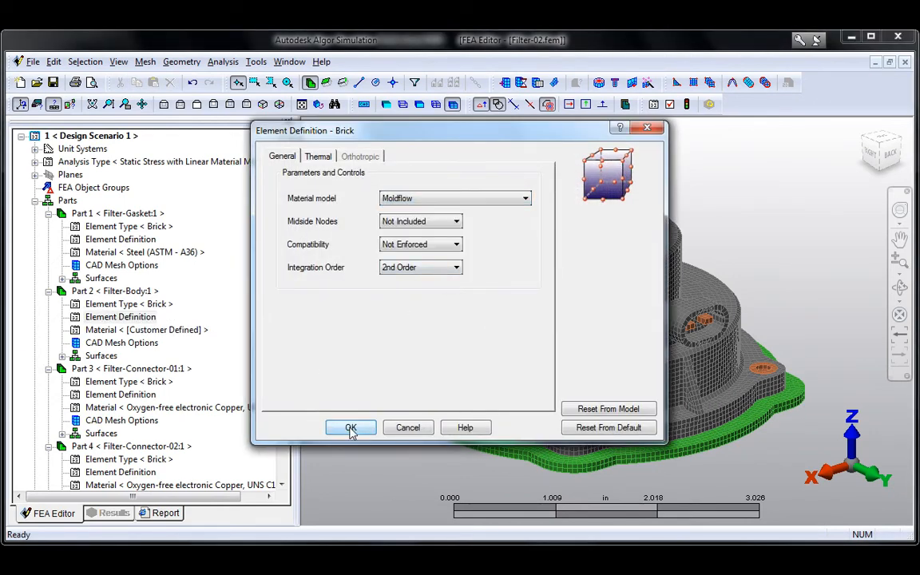
click(350, 427)
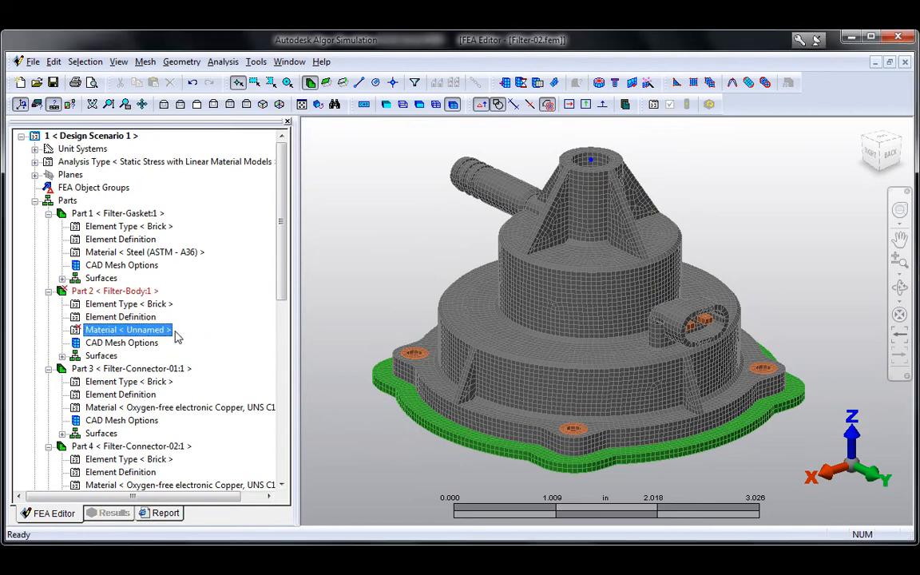
Step: Assign PA66 Schulamid 6,6 (25% Glass) and export the filter body to Moldflow Insight
double_click(126, 329)
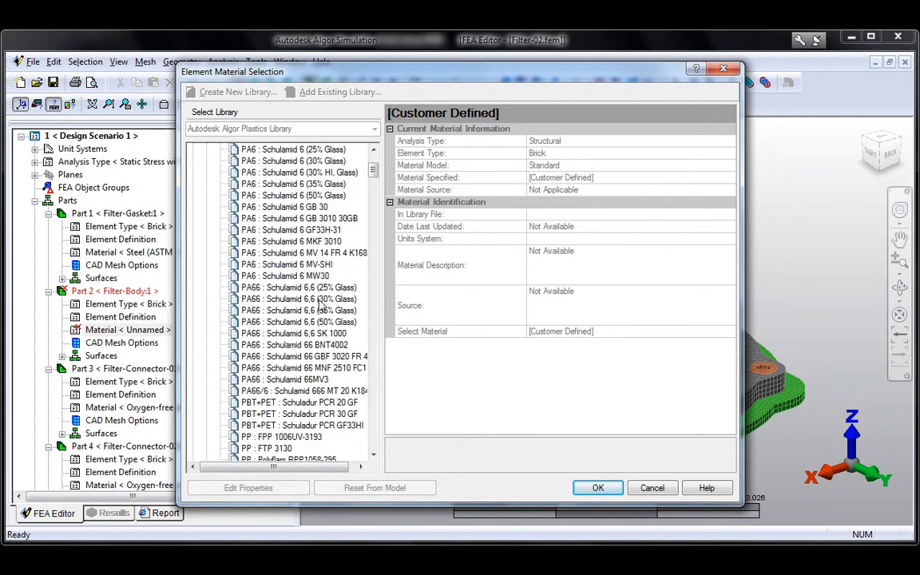
click(597, 487)
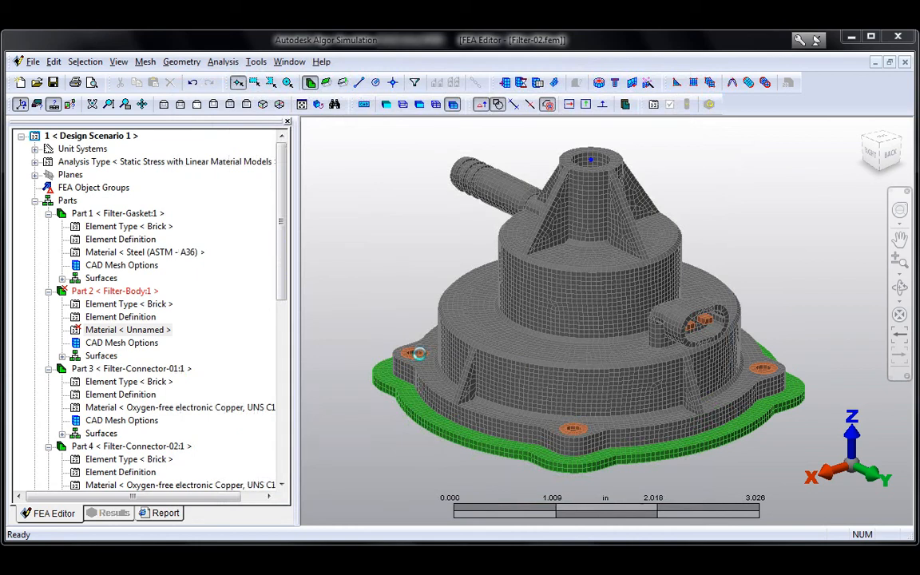
click(46, 62)
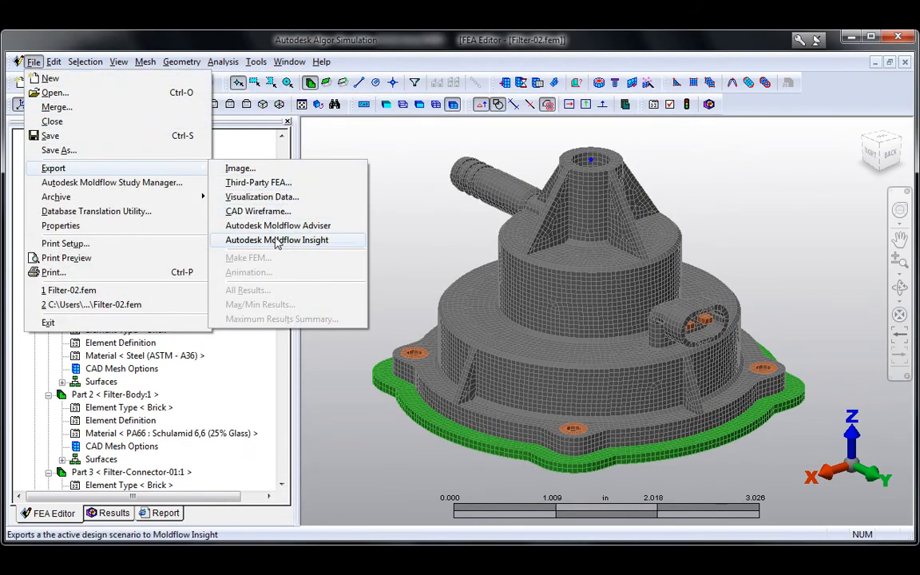
click(276, 240)
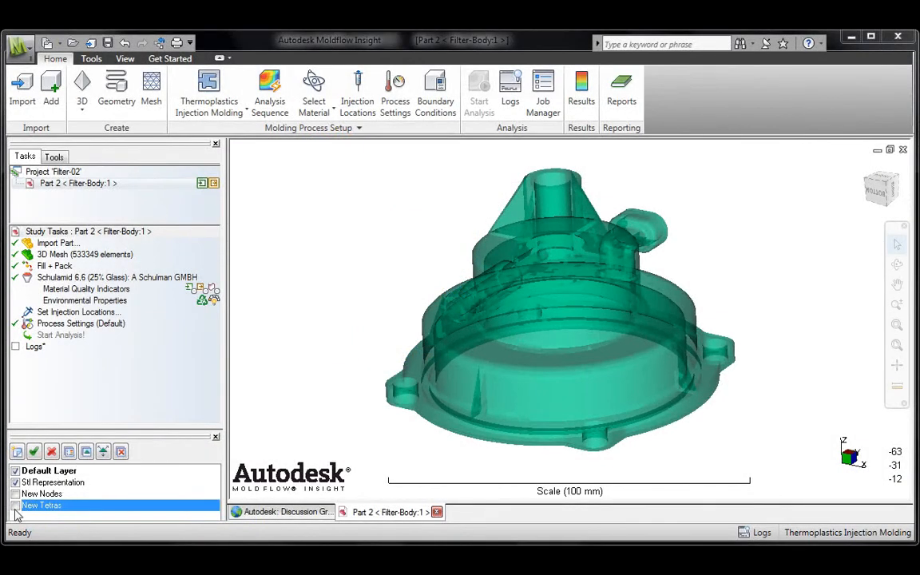
Step: Place the injection point on top of the cone and accept default fill-pack settings
click(15, 500)
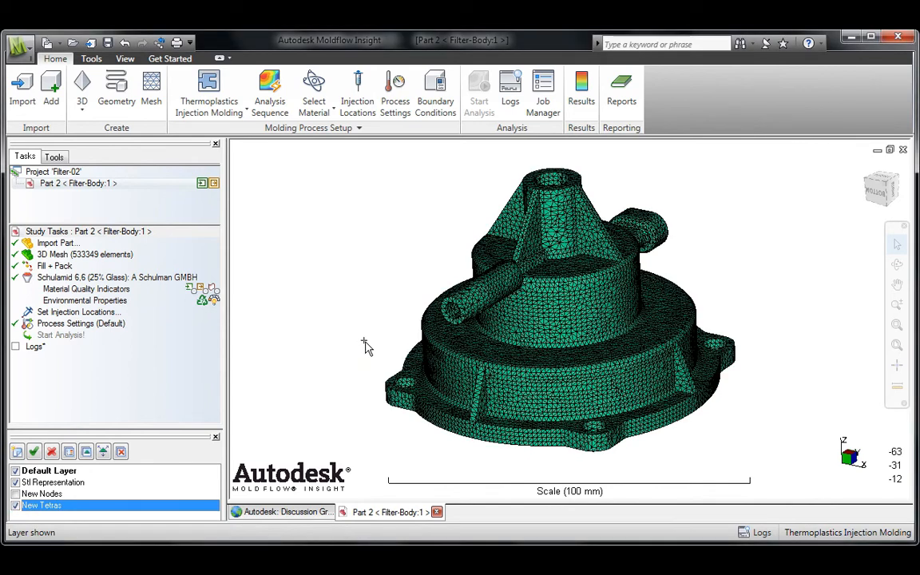
click(357, 89)
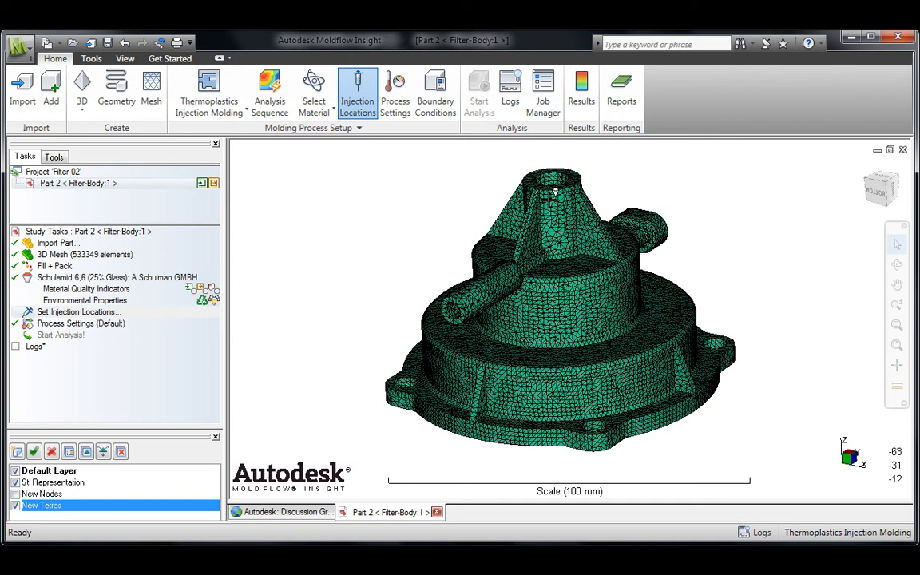
click(556, 168)
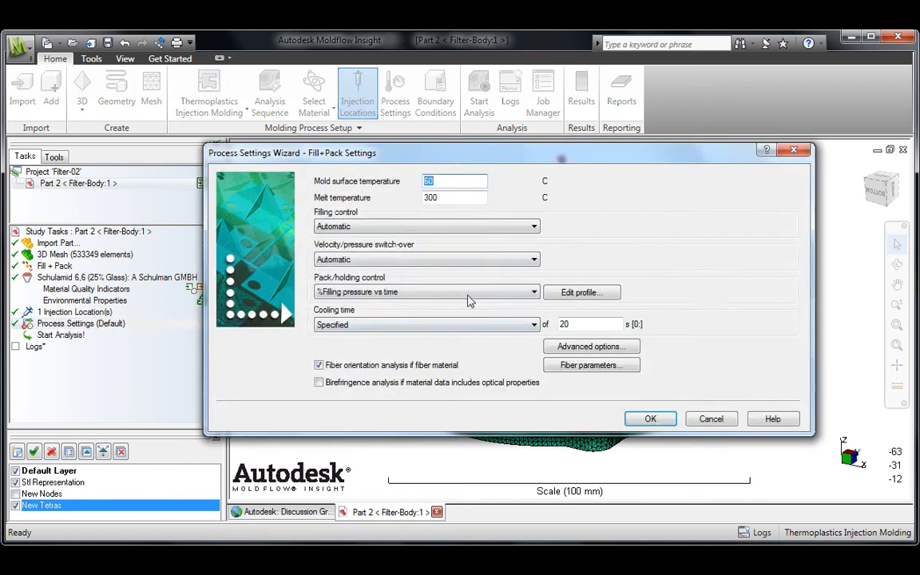
mouse_move(650, 418)
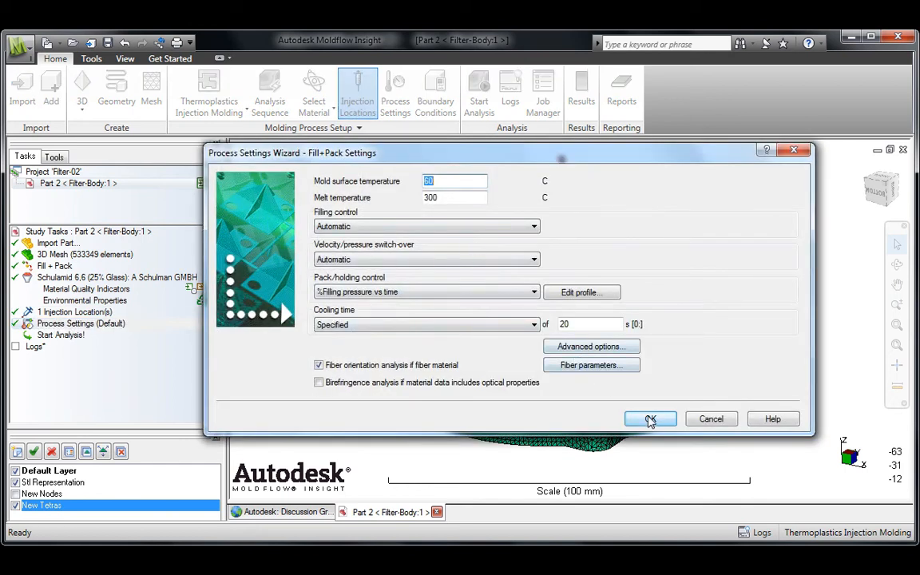
click(650, 418)
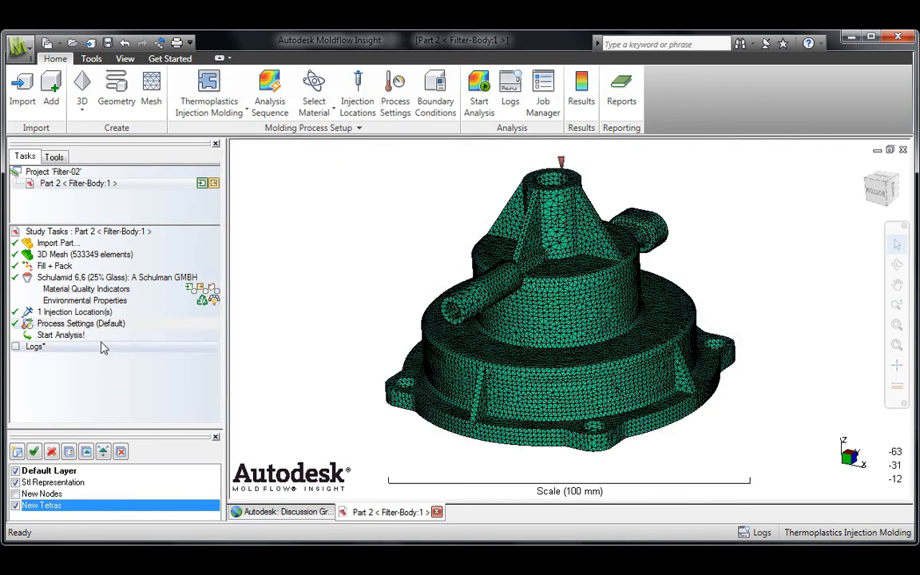
Step: Run the fill and pack analysis and display the fill time result
click(62, 334)
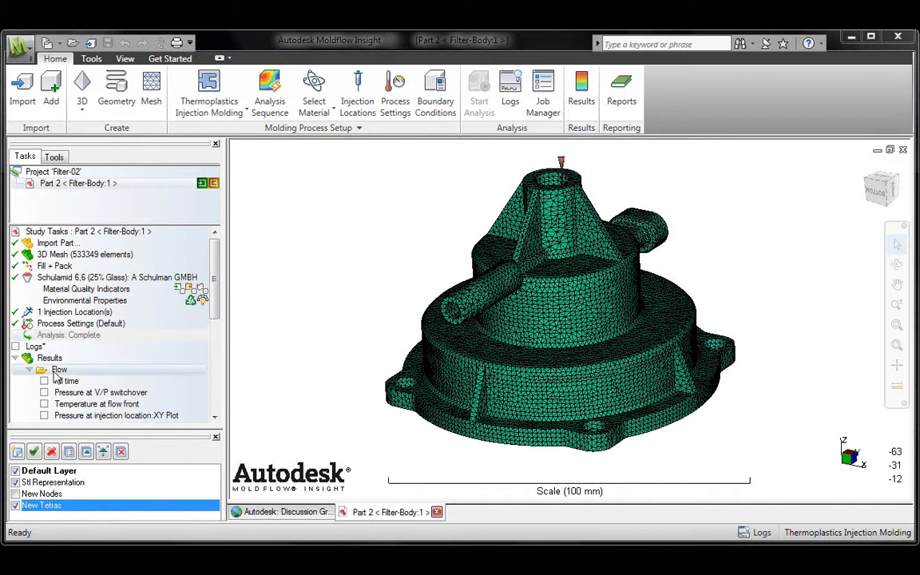
click(44, 380)
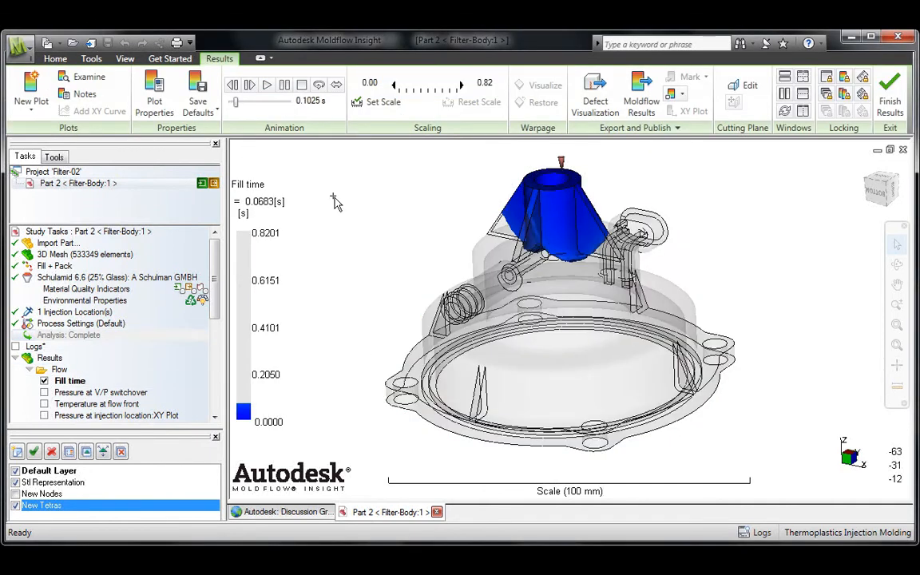
click(268, 100)
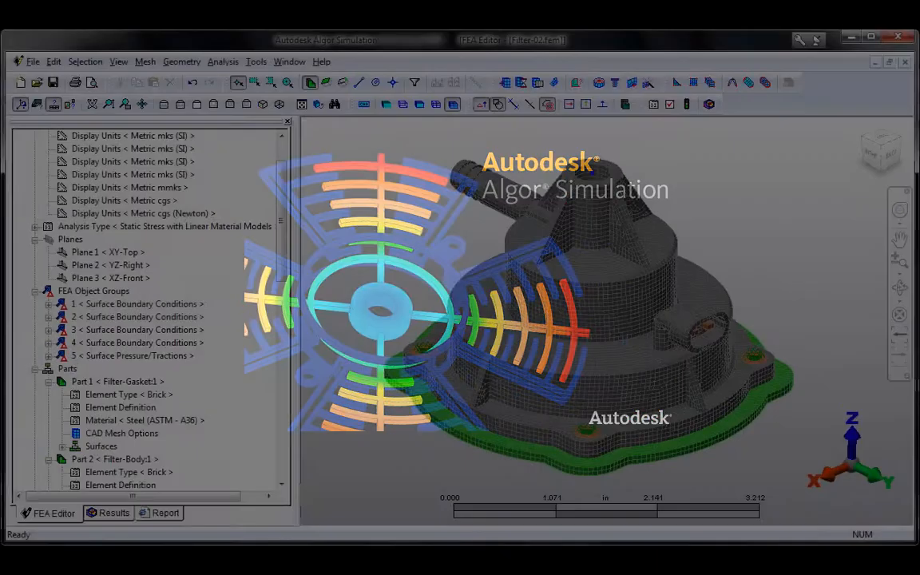
Step: Confirm the filter body's linked Moldflow study in the Moldflow Study Manager
click(37, 62)
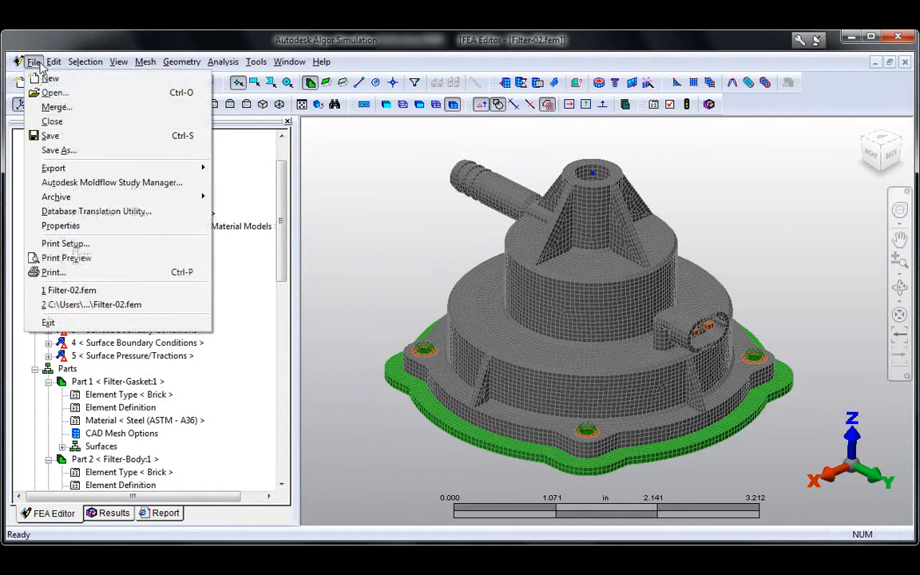
click(112, 182)
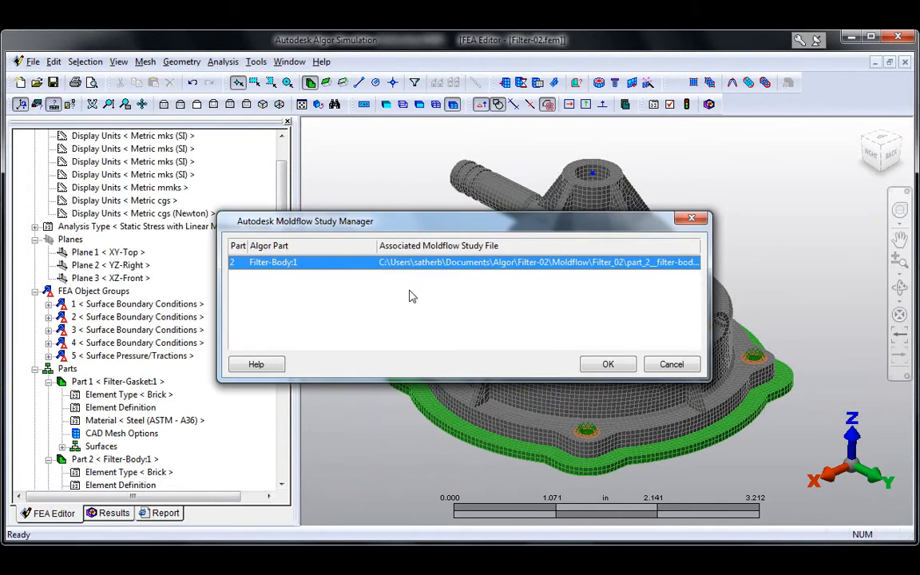
click(223, 61)
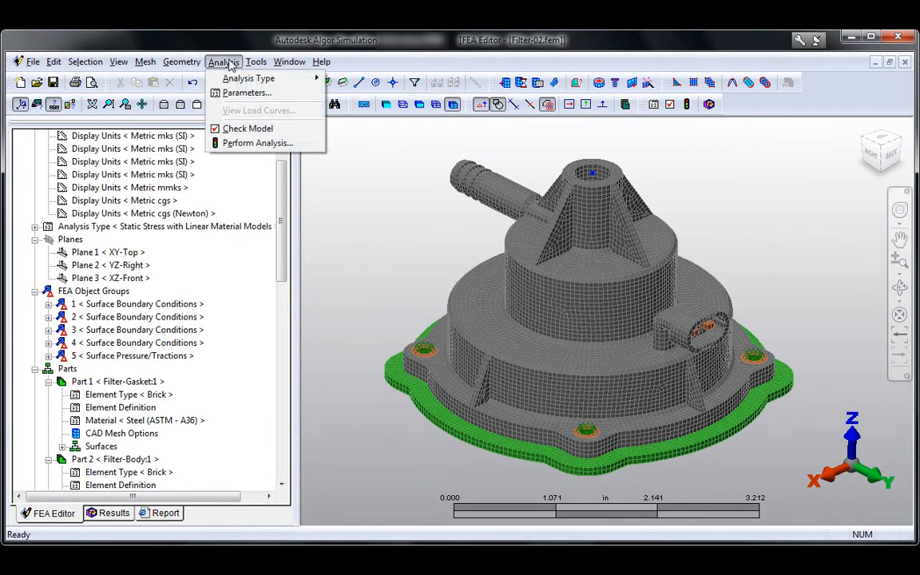
Step: Run the stress analysis, pan the filter results, and close Displaced Model Options
click(258, 143)
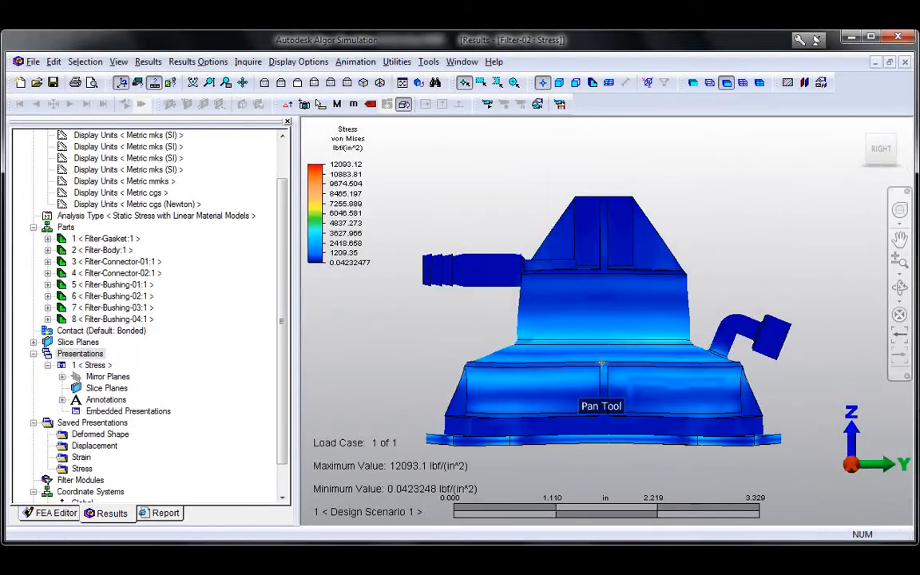
drag(601, 363, 541, 305)
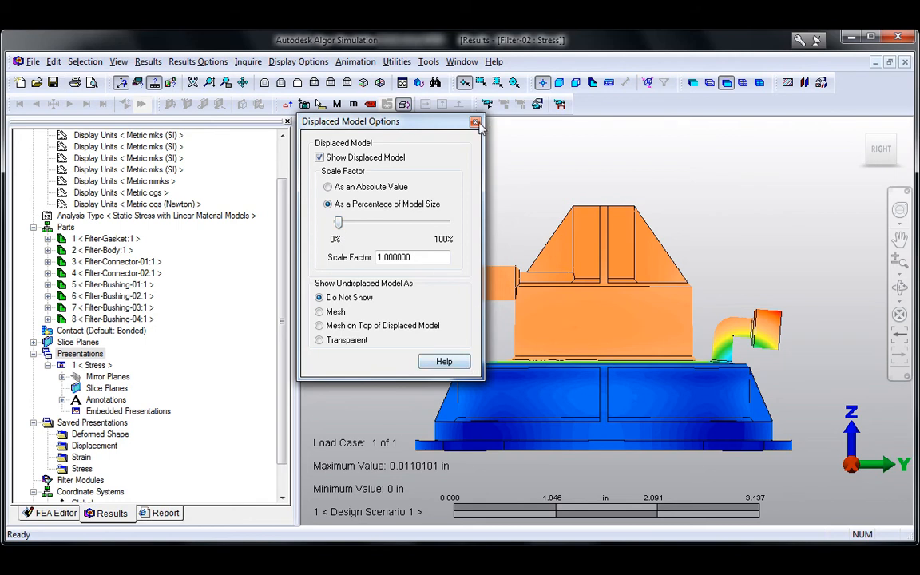
click(476, 122)
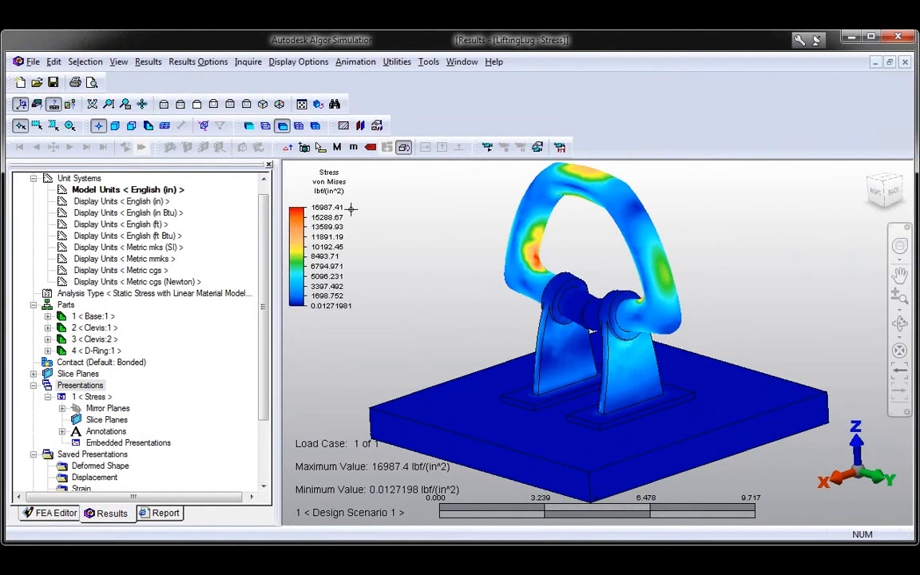
Step: Show the lifting lug's displacement magnitude, then its von Mises strain plot
click(147, 61)
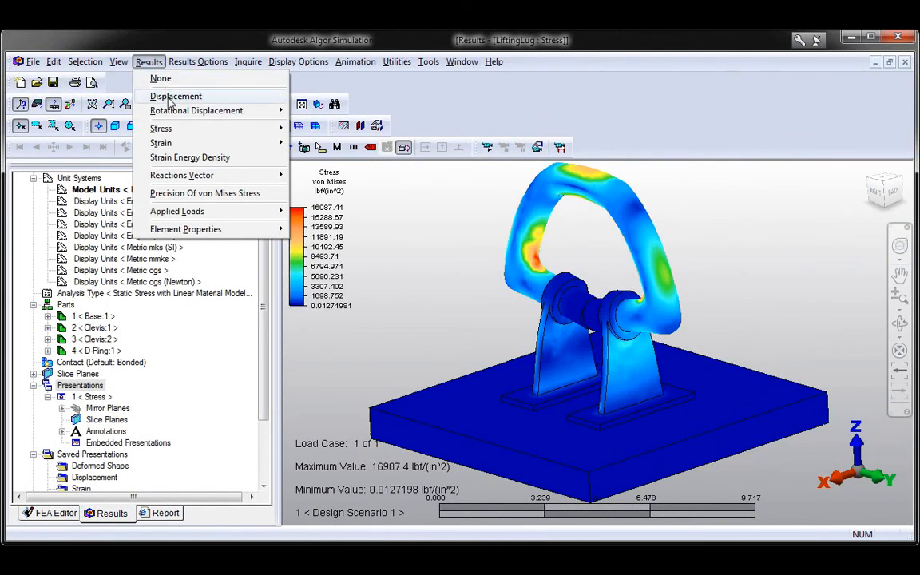
click(176, 95)
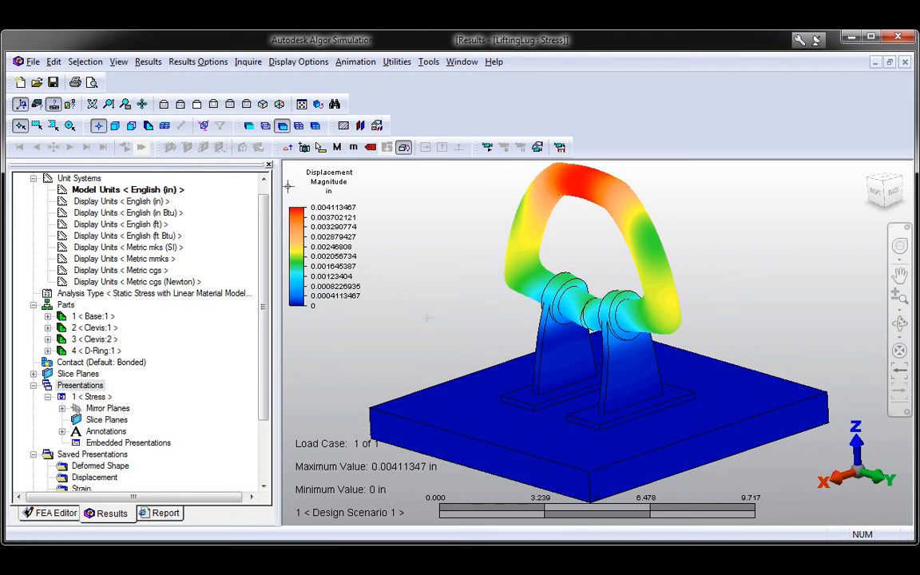
click(149, 61)
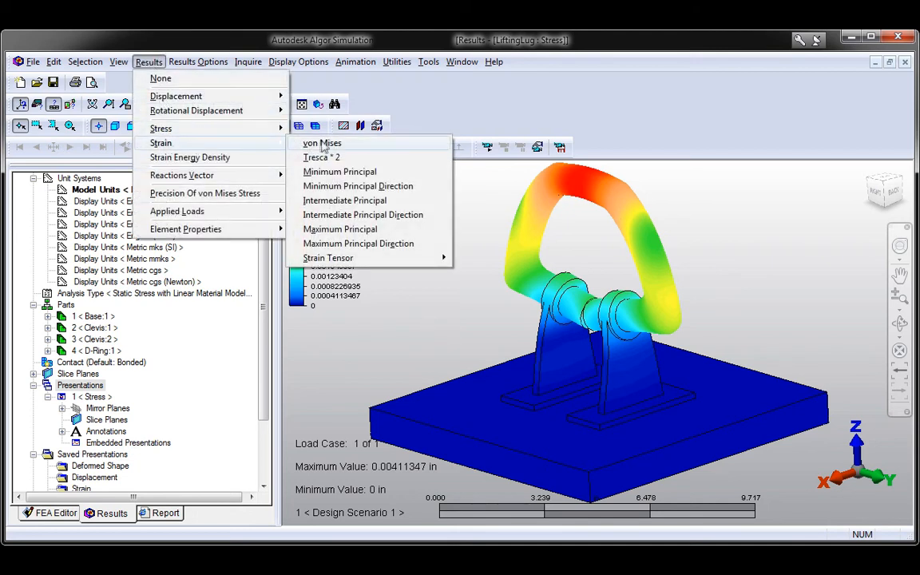
click(320, 142)
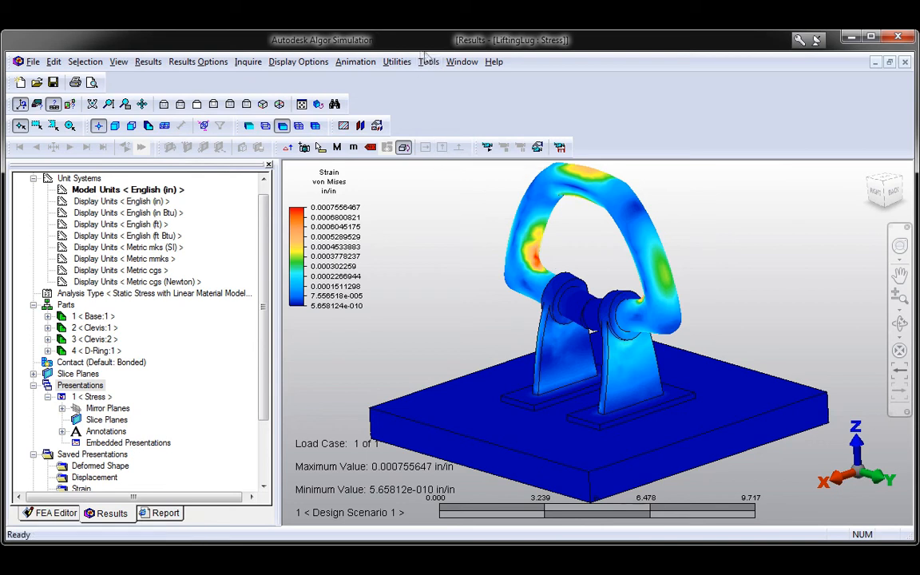
click(429, 62)
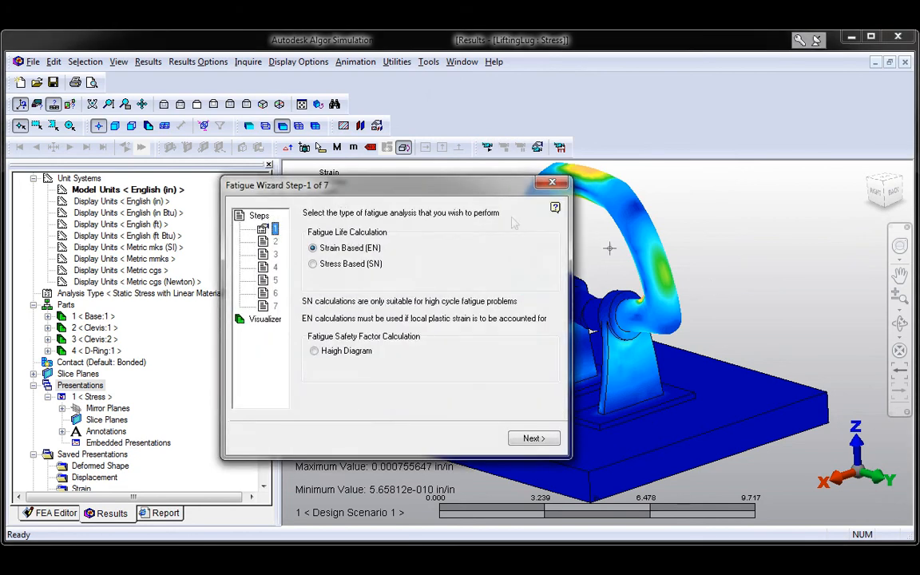
mouse_move(519, 433)
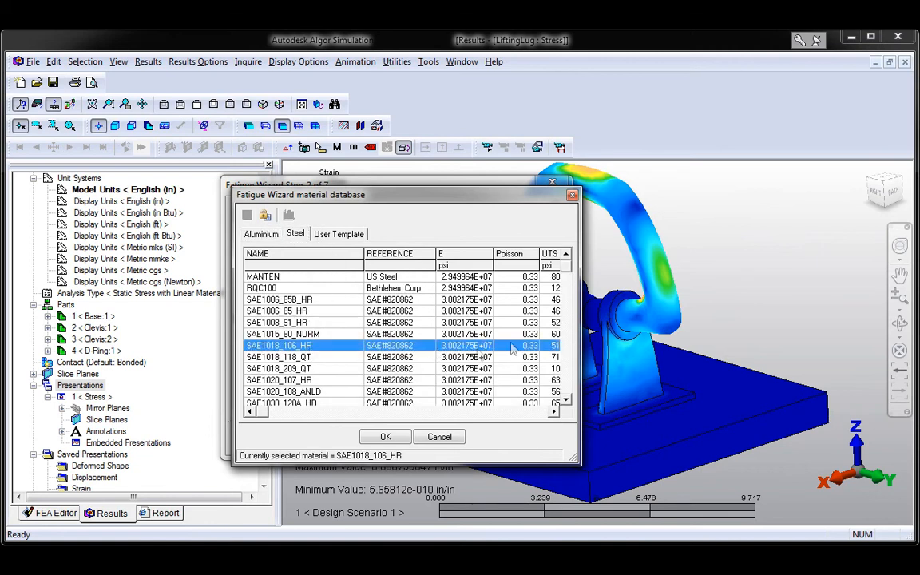
Step: Use SAE1018_106_HR steel and include surface finish with a manufacturing process
click(384, 436)
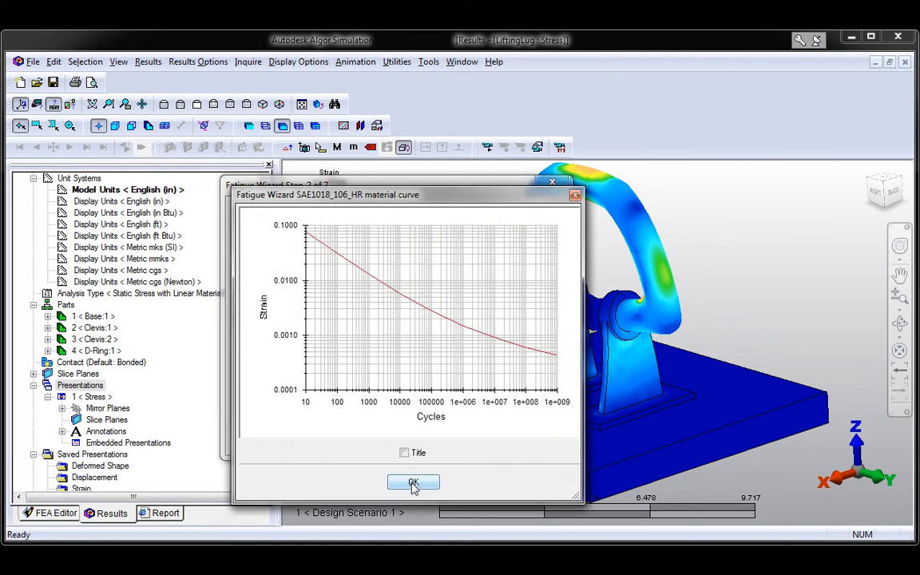
click(413, 483)
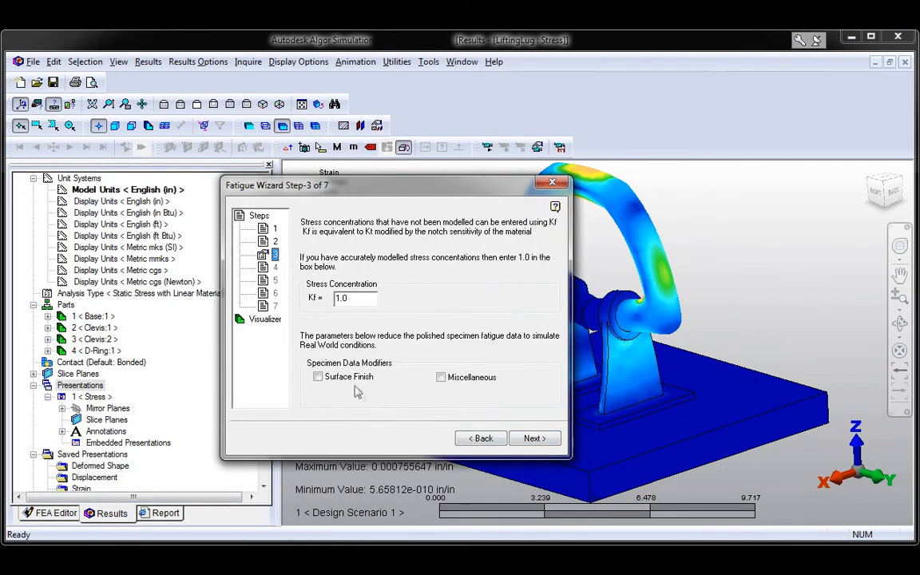
click(317, 376)
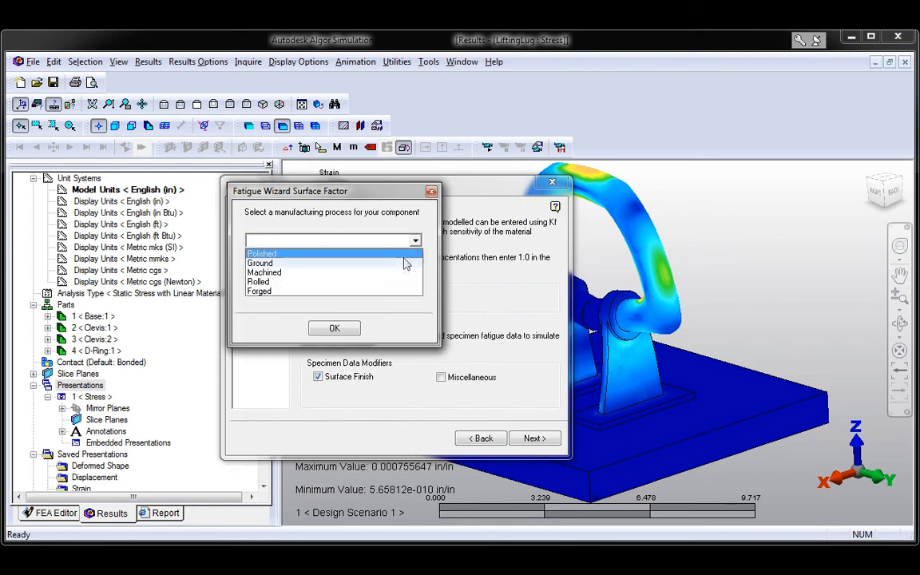
click(333, 328)
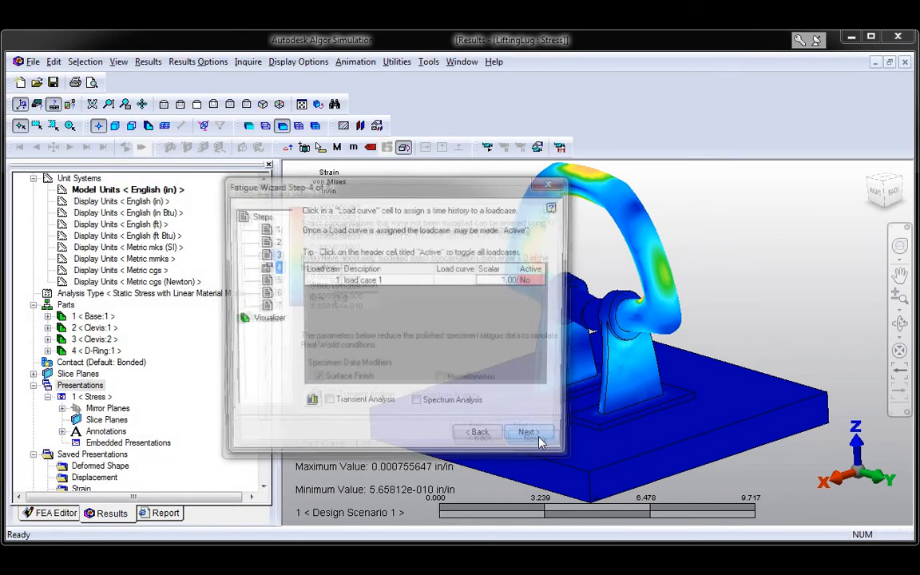
Step: Assign a load history file to load case 1 and request cycles-to-failure output
click(526, 431)
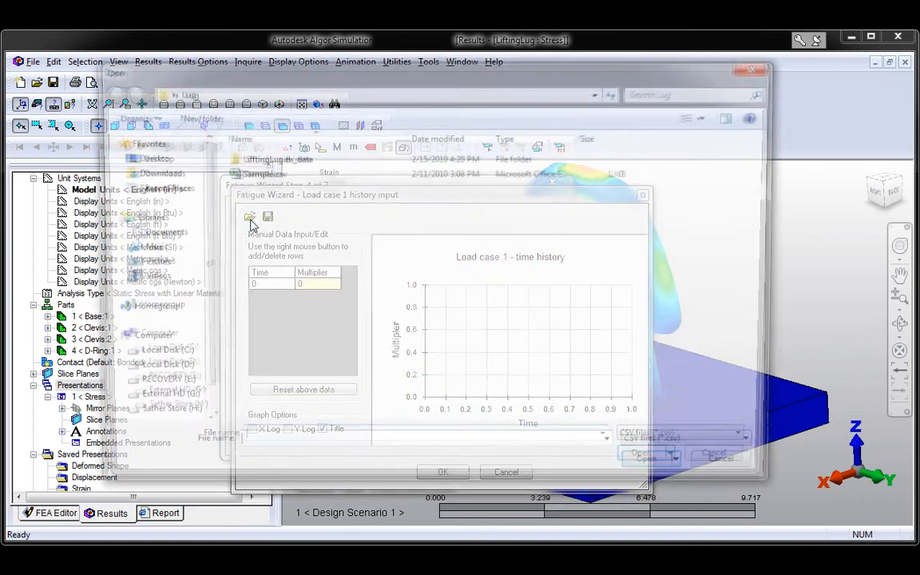
click(250, 216)
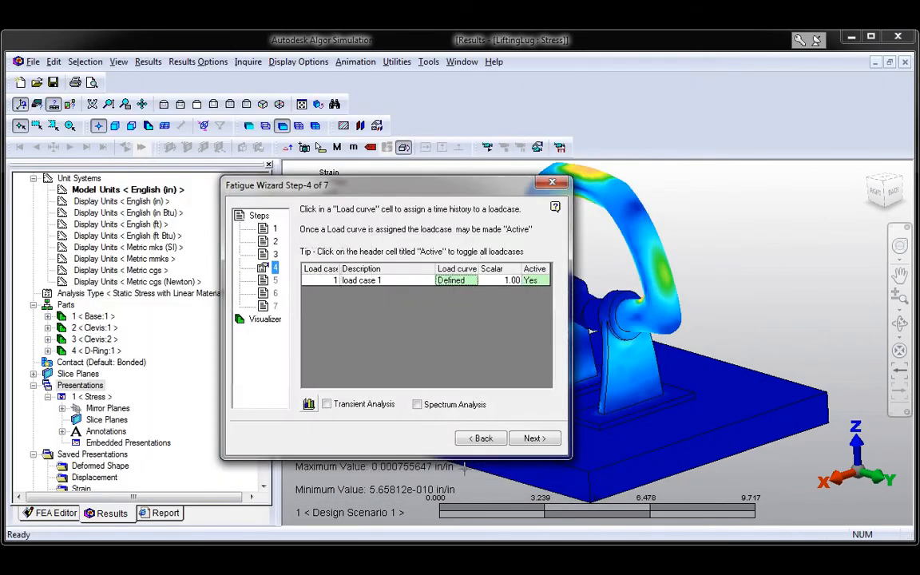
click(534, 438)
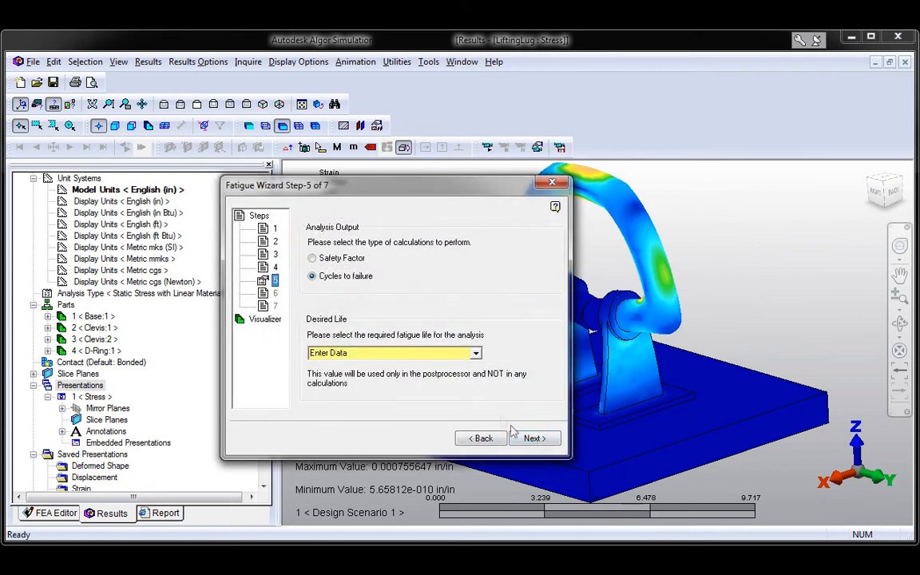
click(475, 353)
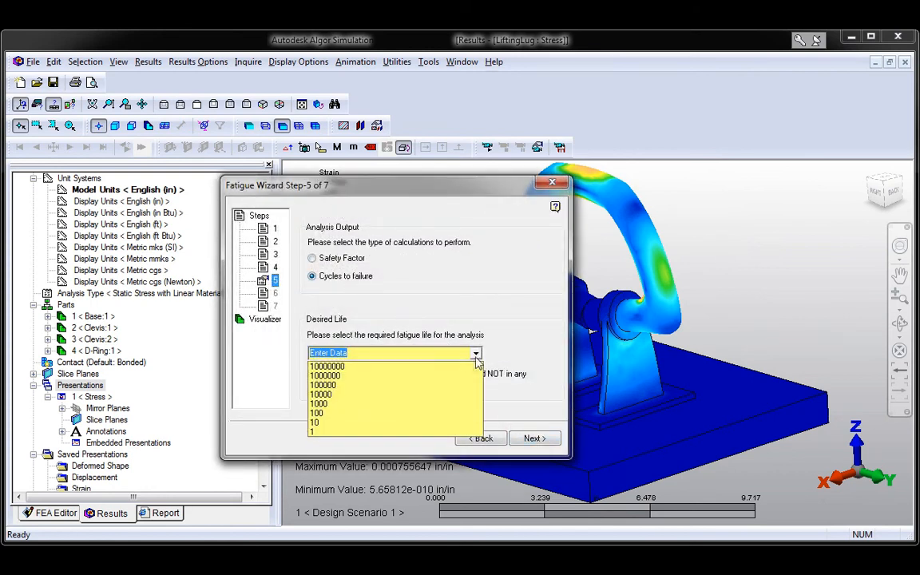
click(533, 437)
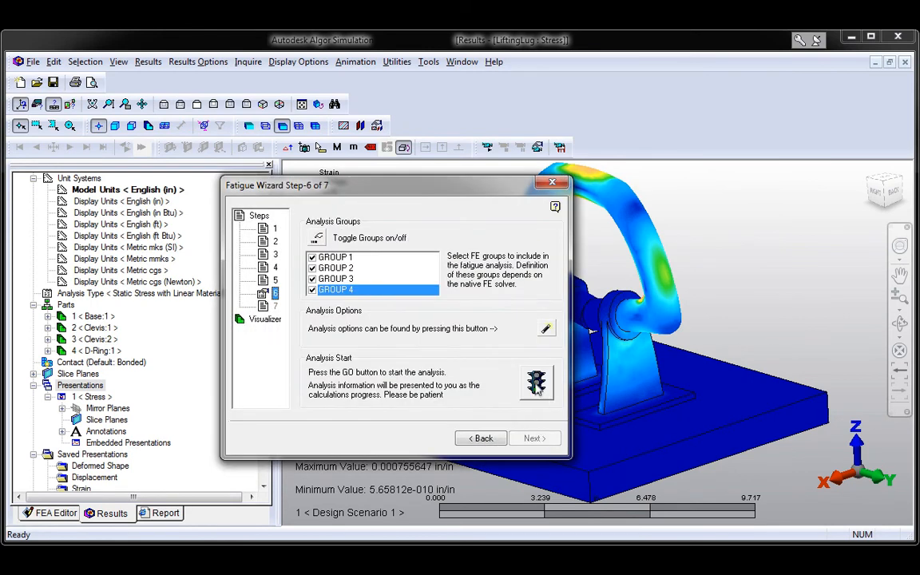